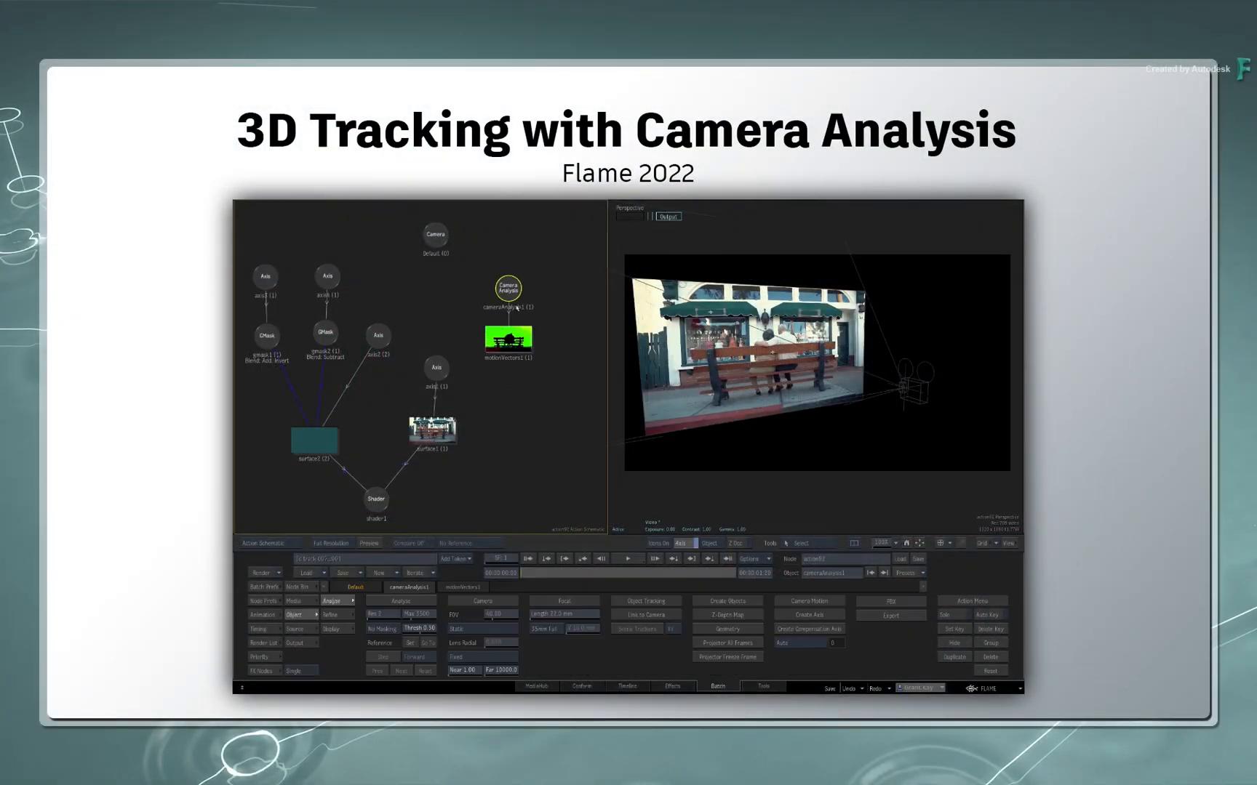
- Review the Action schematic, then exit back to the Batch schematic showing the street clip feeding Action
{"action": "left_click", "coordinate": [400, 601]}
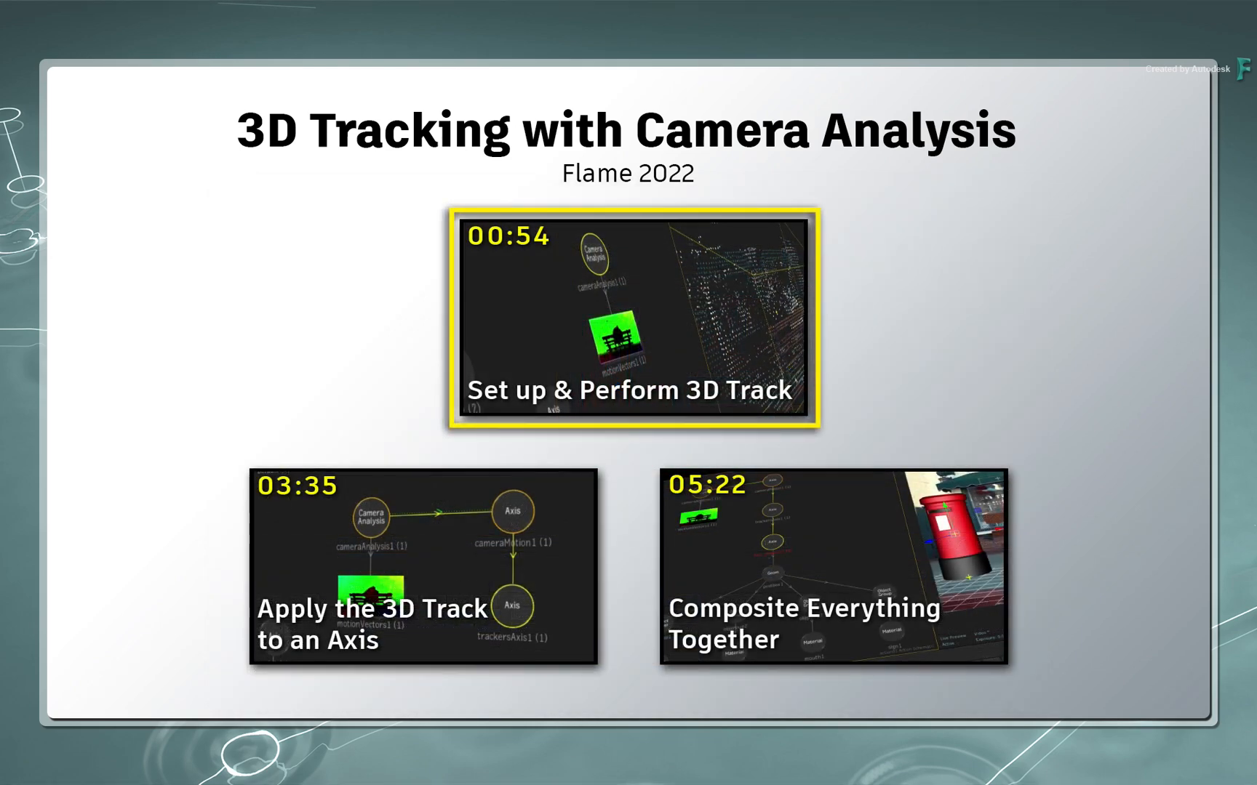
{"action": "left_click", "coordinate": [421, 564]}
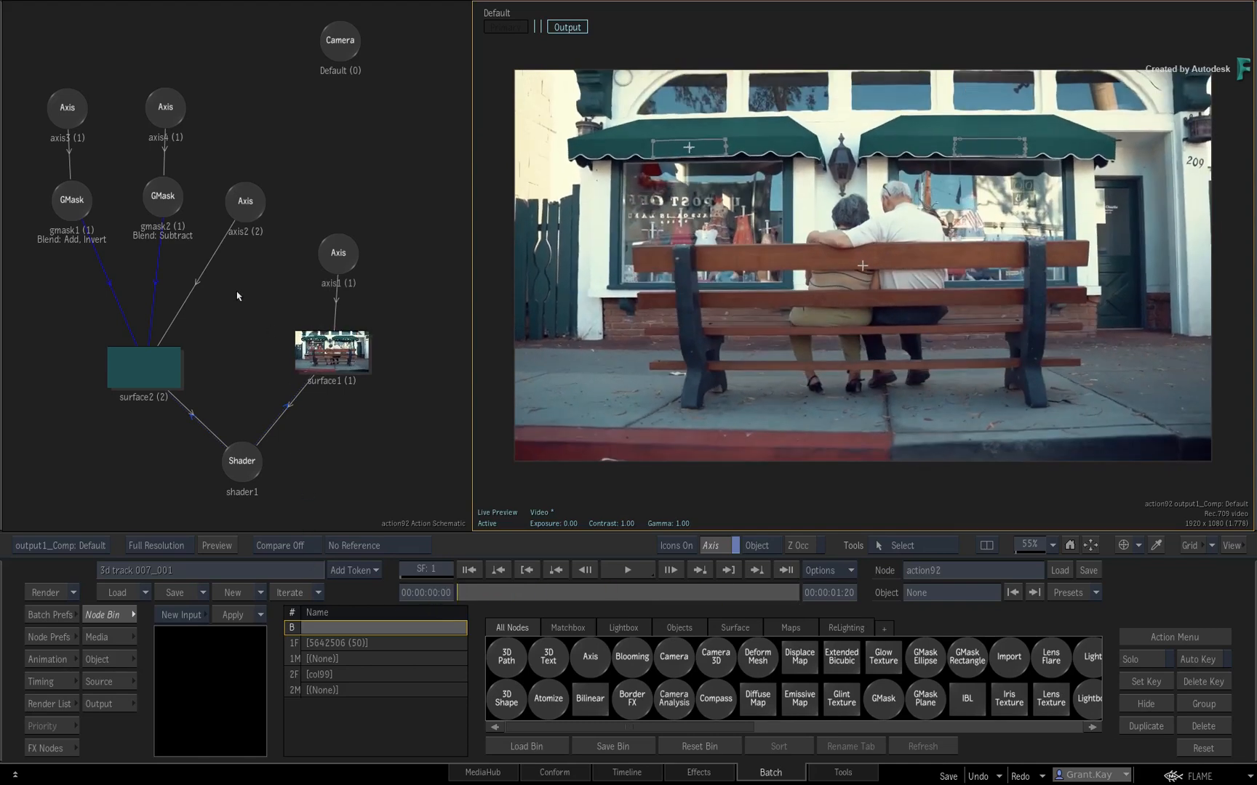
{"action": "left_click", "coordinate": [70, 199]}
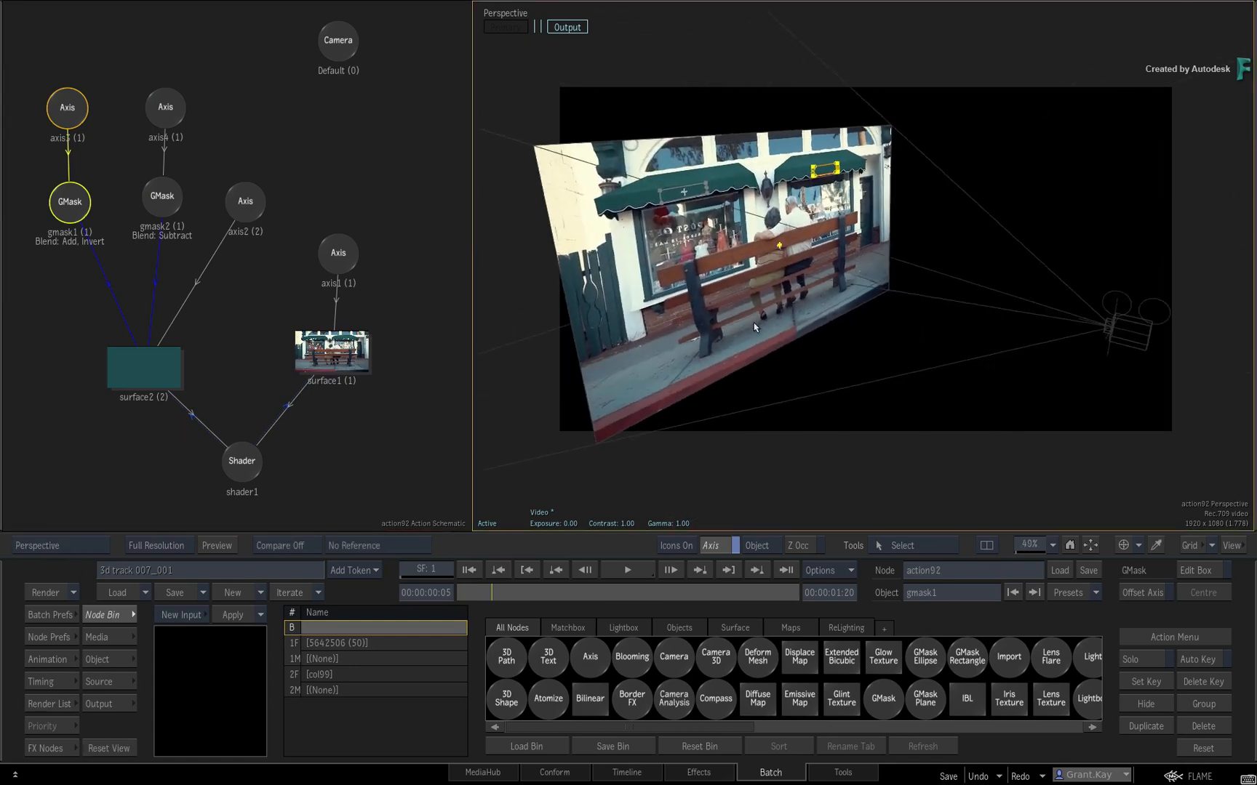
{"action": "left_click", "coordinate": [336, 41]}
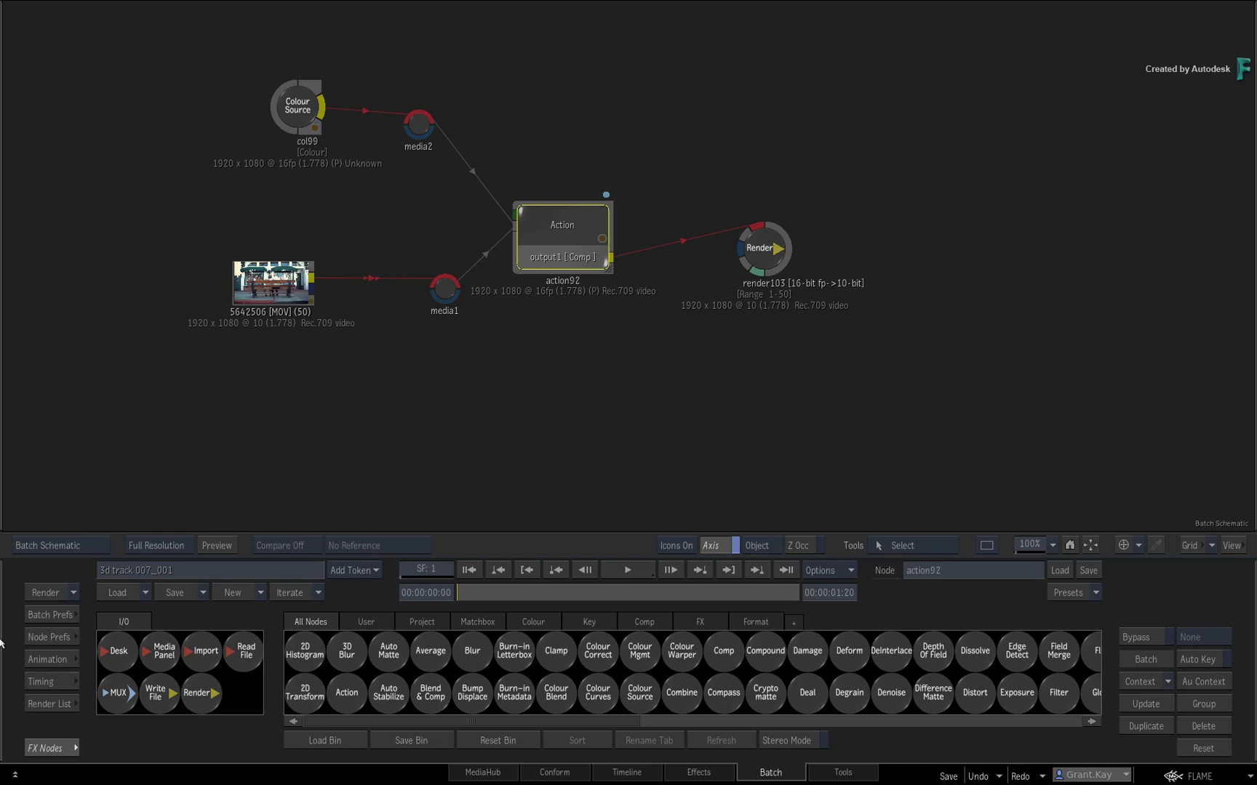
- Enter the action92 node from Batch and recentre its node tree in the schematic
{"action": "double_click", "coordinate": [561, 224]}
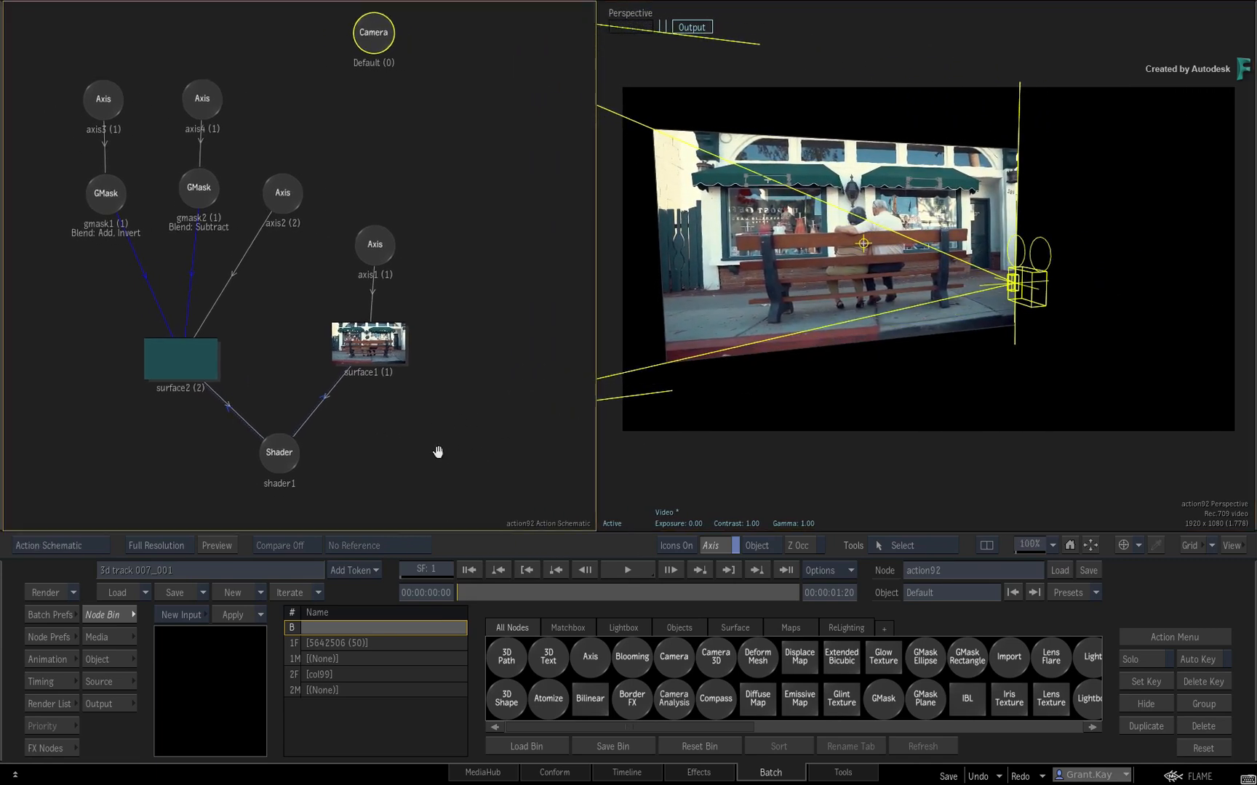
{"action": "left_click_drag", "start_coordinate": [437, 451], "coordinate": [398, 474]}
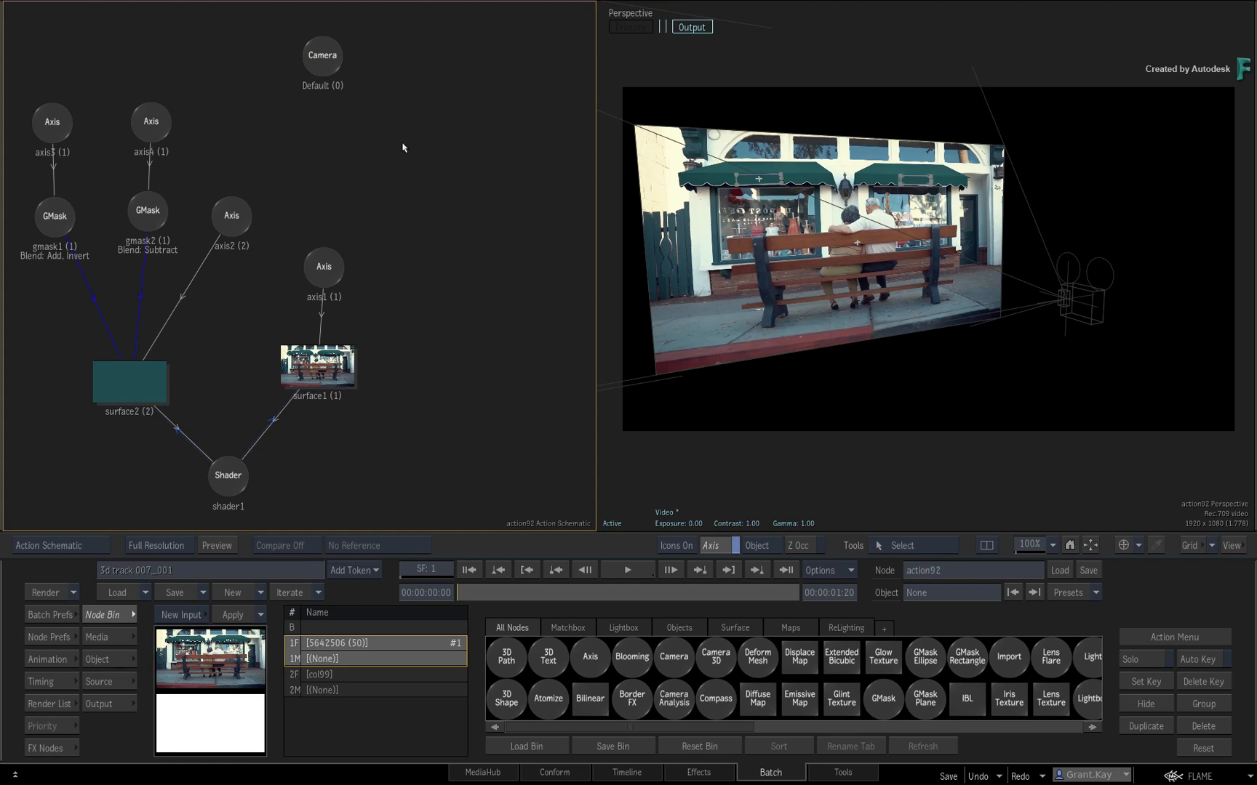
- Add a Camera Analysis node for the street clip and show its Media view
{"action": "right_click", "coordinate": [416, 135]}
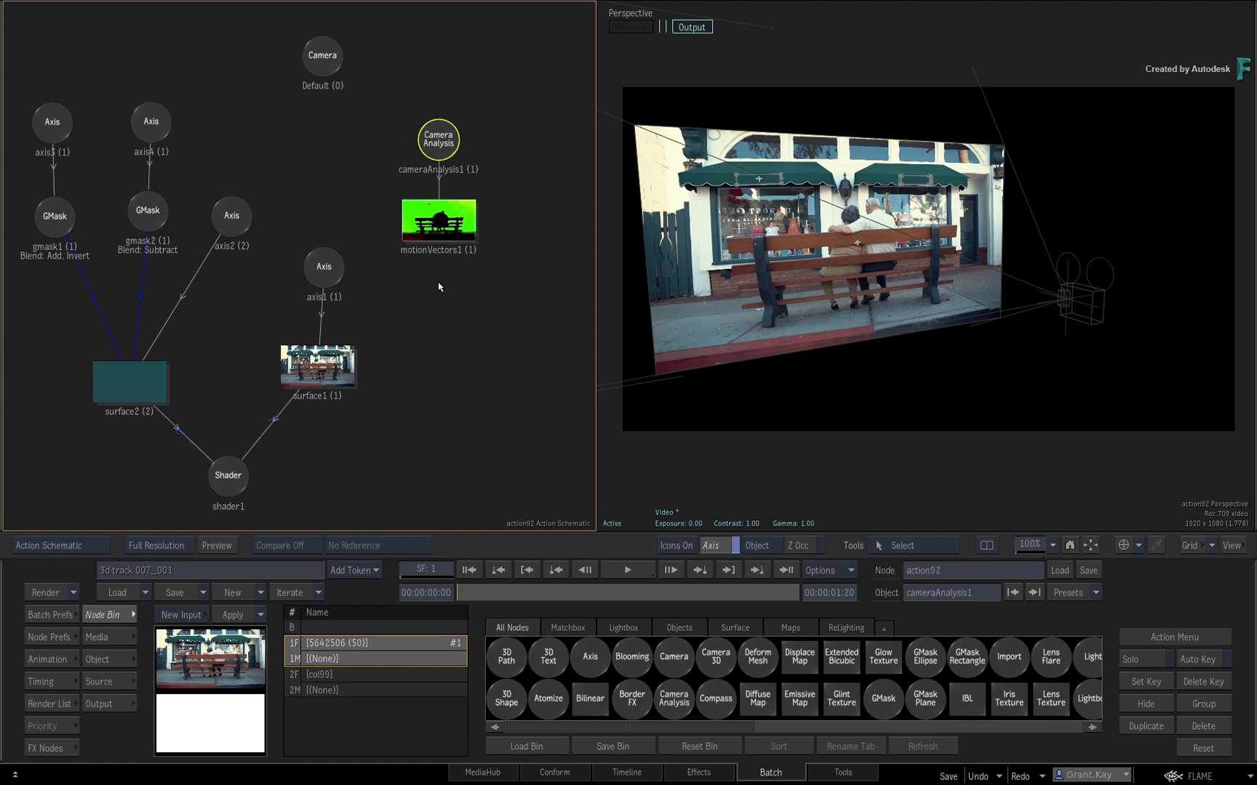
{"action": "left_click", "coordinate": [438, 141]}
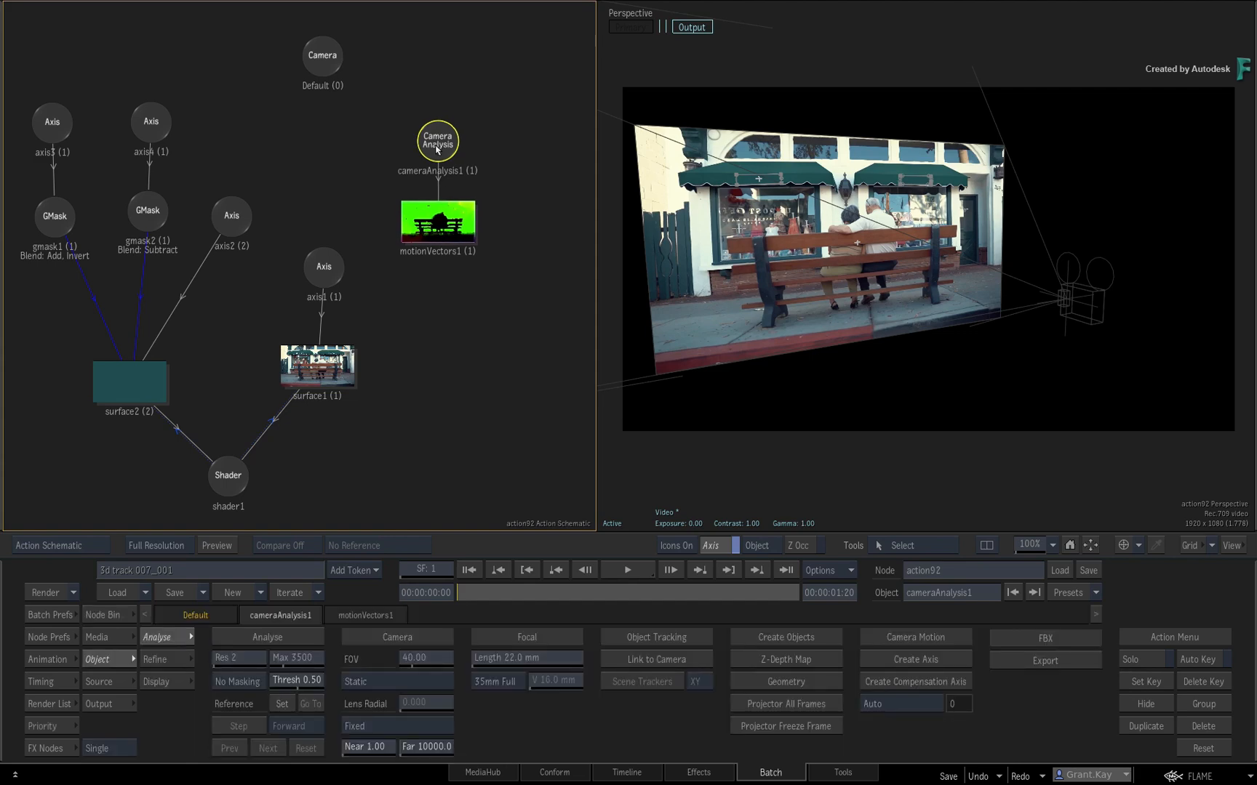
{"action": "key", "text": "f8"}
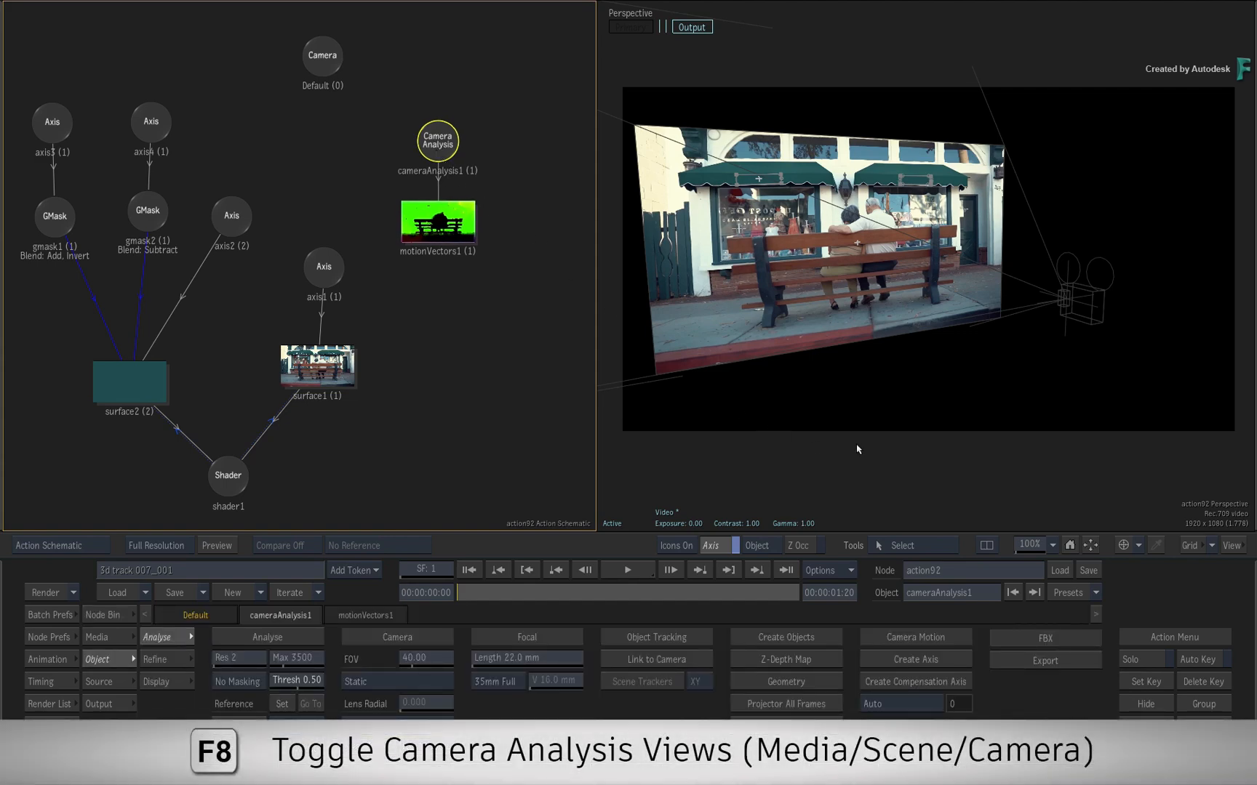
{"action": "key", "text": "F8"}
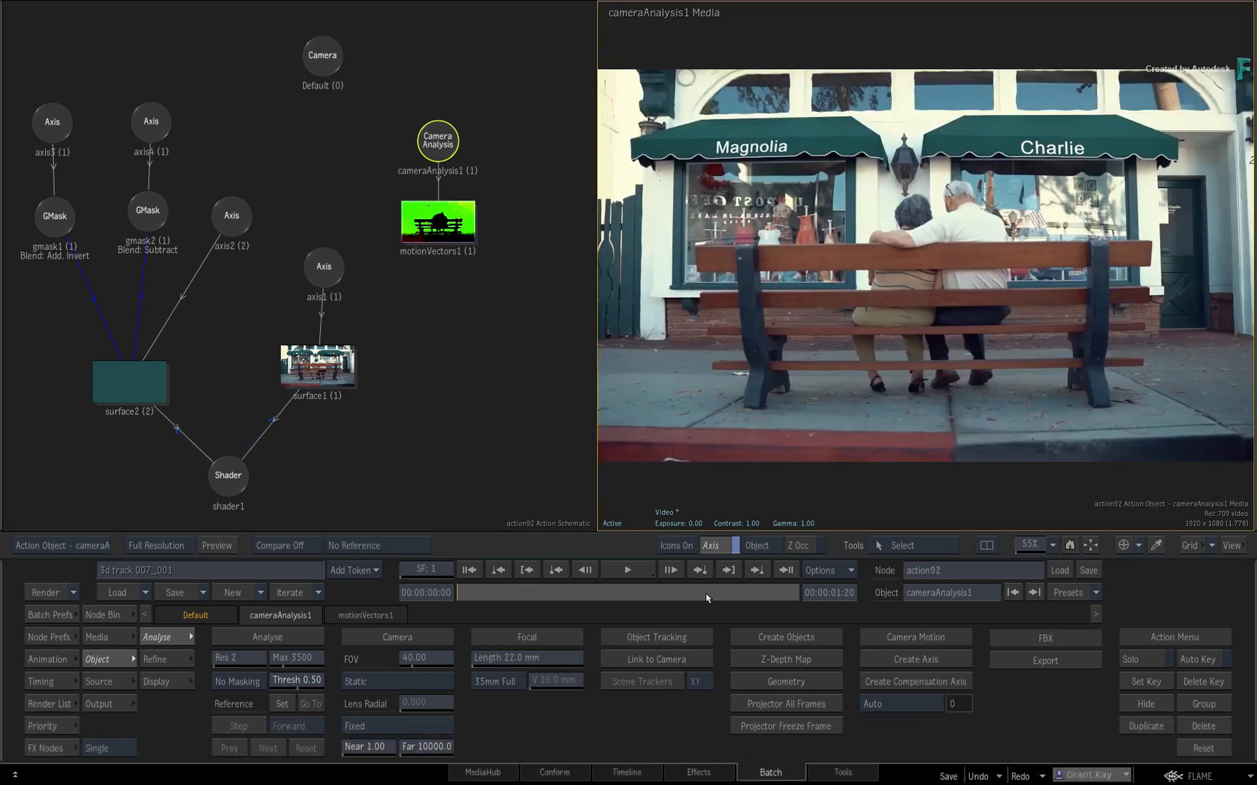
- Run Analyse on the clip, covering it with 5187 scene trackers
{"action": "left_click", "coordinate": [266, 637]}
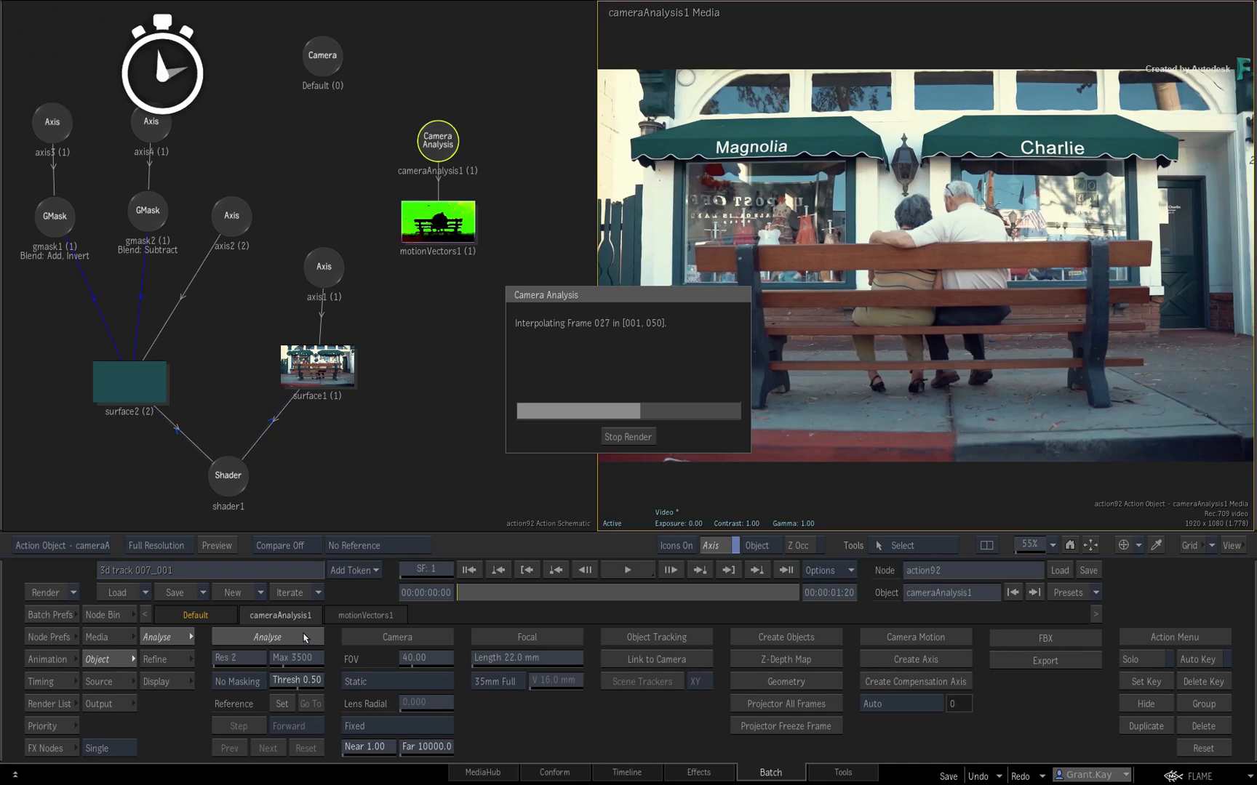
{"action": "left_click", "coordinate": [266, 637]}
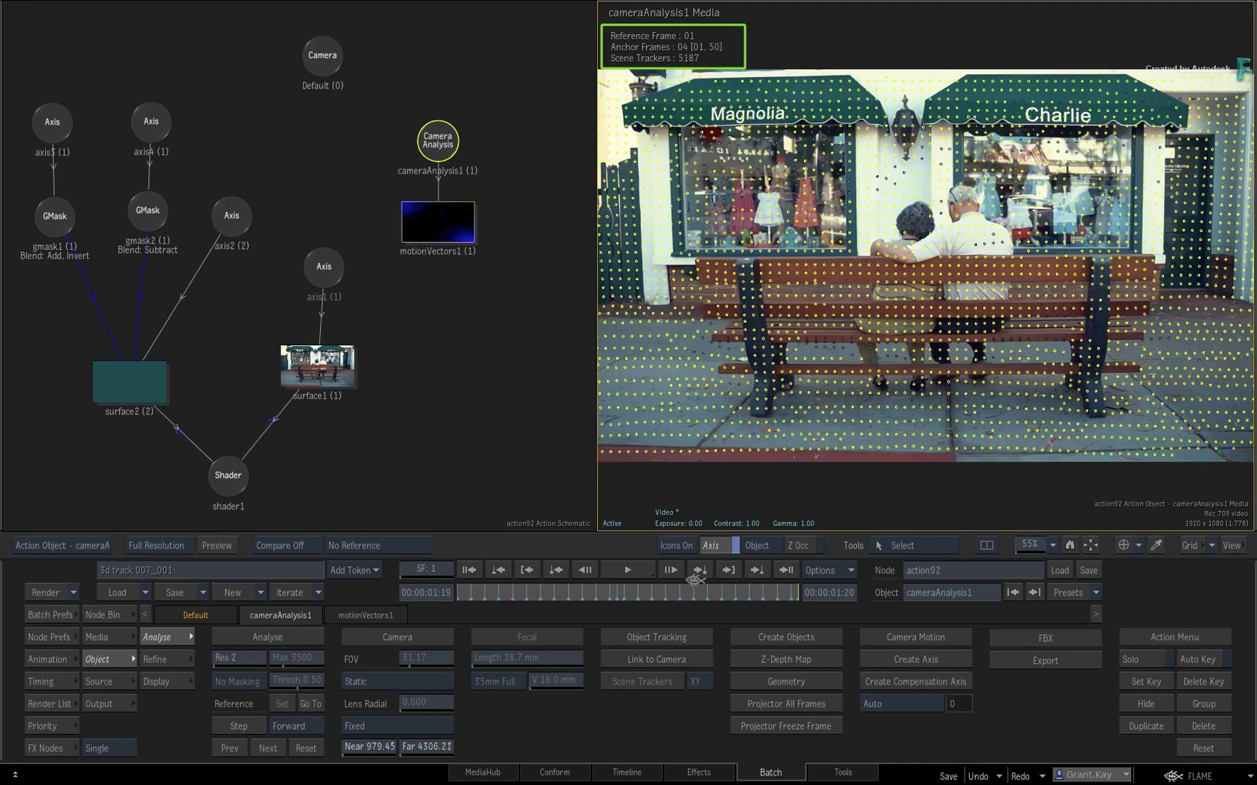
- Show the trackers as a 3D point cloud in the Scene view and bring up the Refine settings
{"action": "key", "text": "F8"}
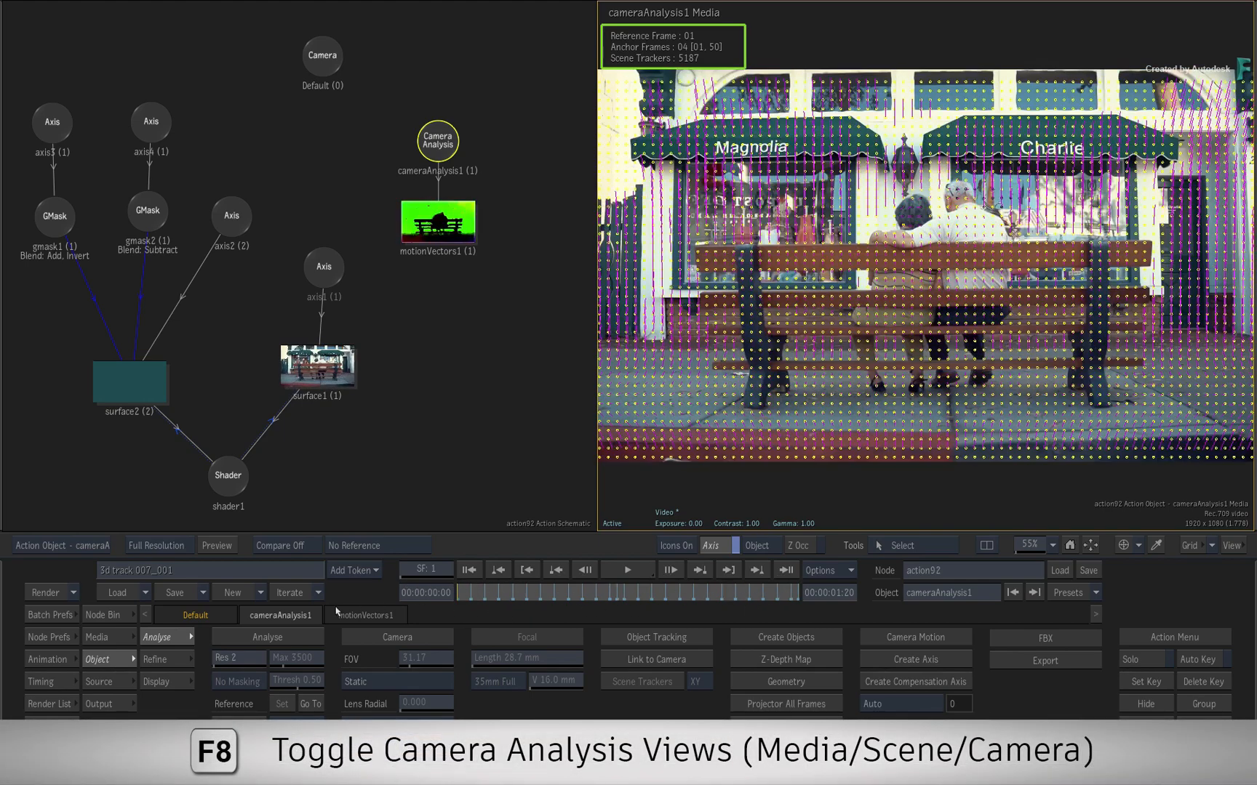
{"action": "key", "text": "F8"}
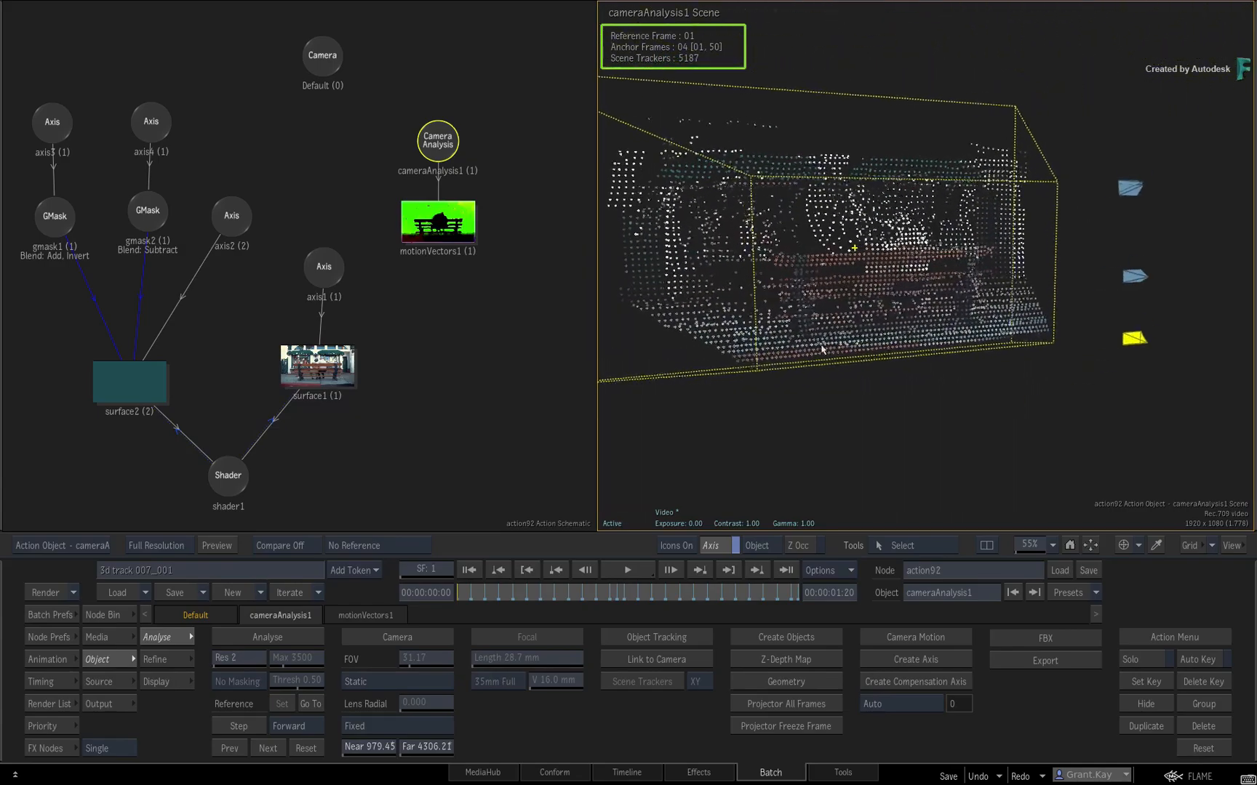
{"action": "left_click", "coordinate": [787, 570]}
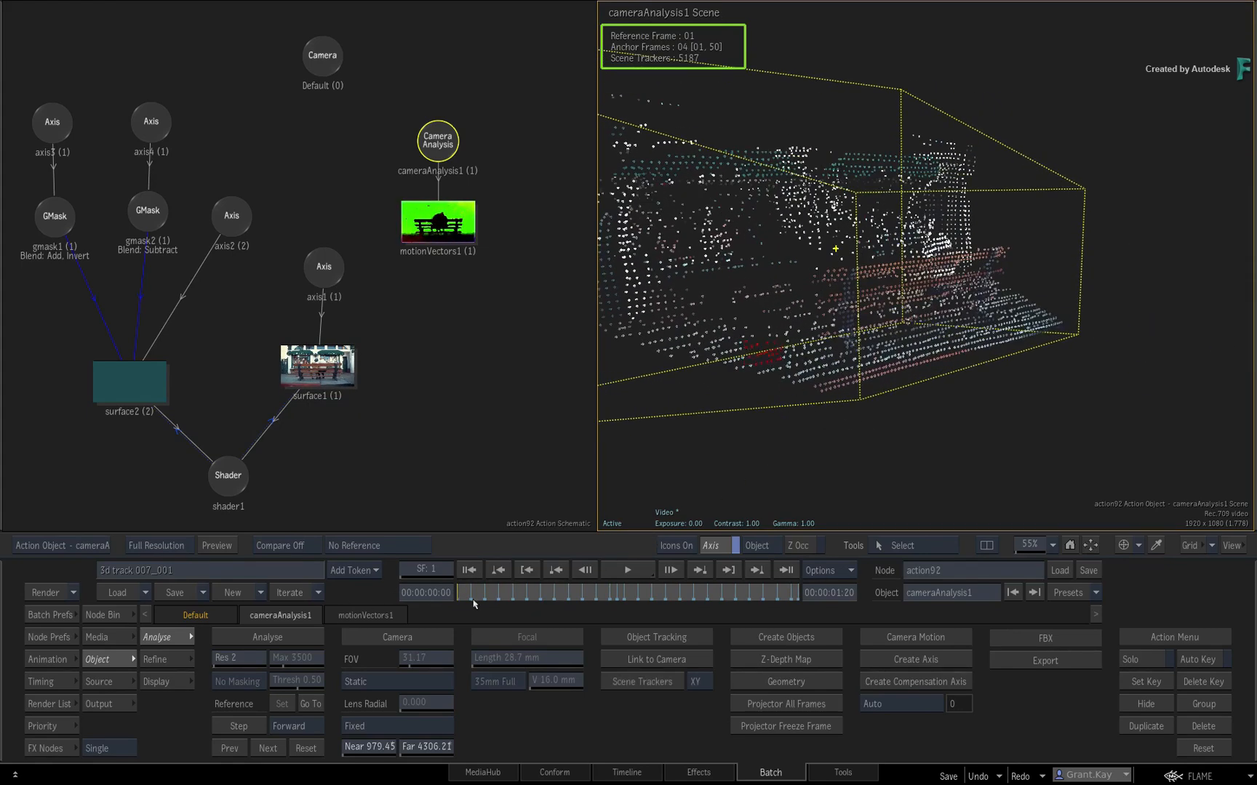
{"action": "left_click", "coordinate": [157, 659]}
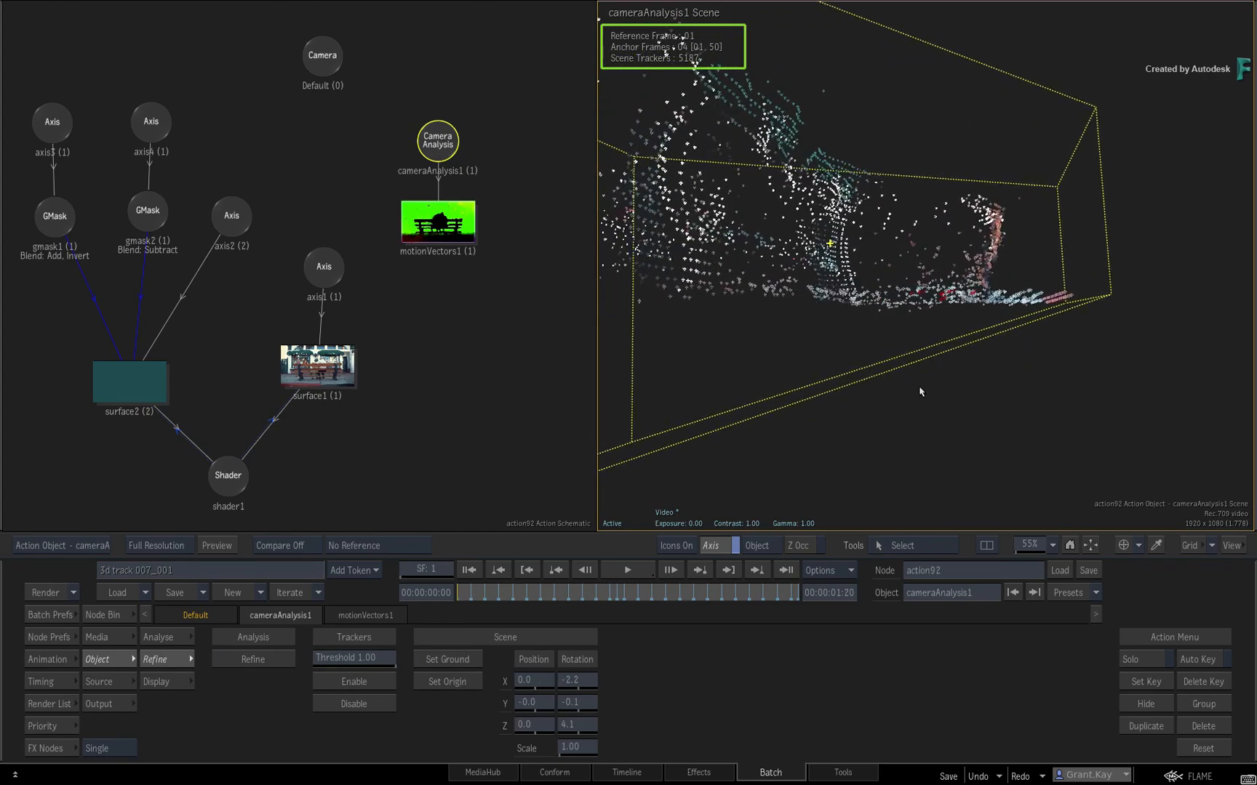
{"action": "key", "text": "F8"}
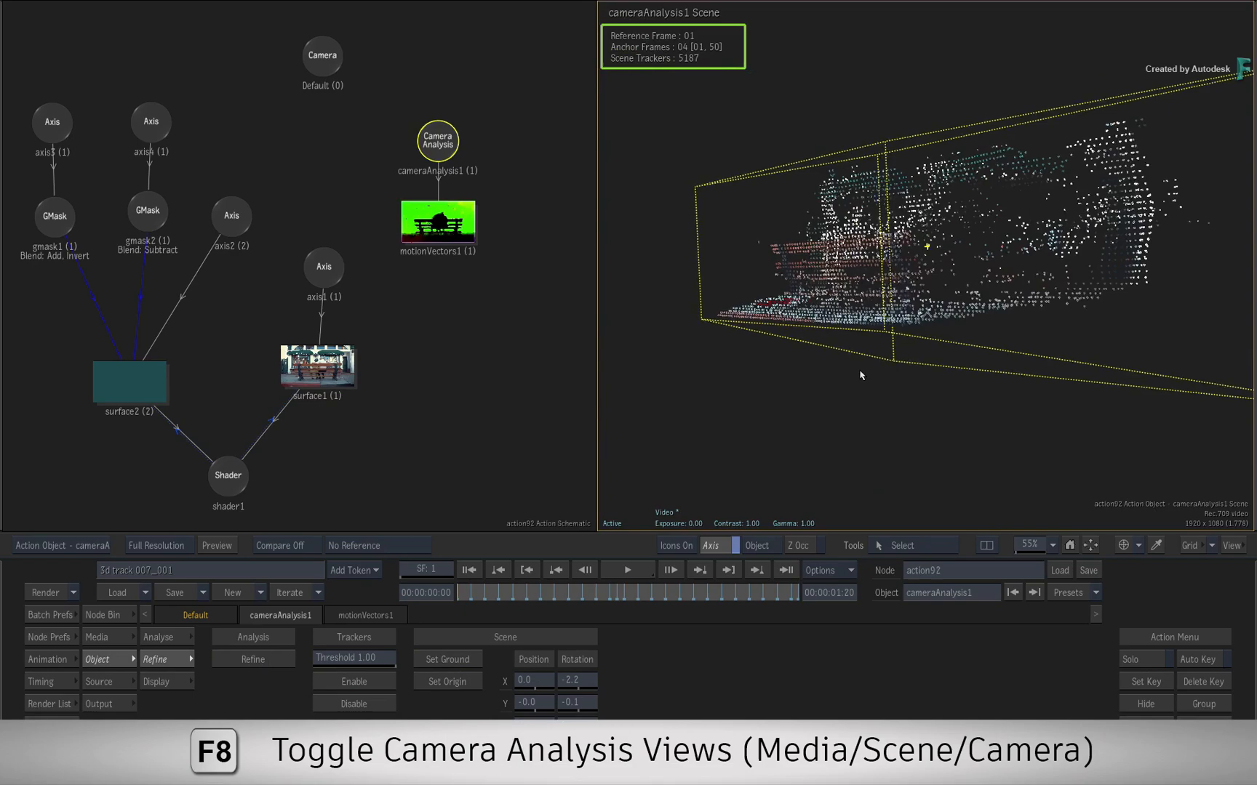
- Show the Camera view with trackers overlaid and return to the Analyse settings
{"action": "key", "text": "F8"}
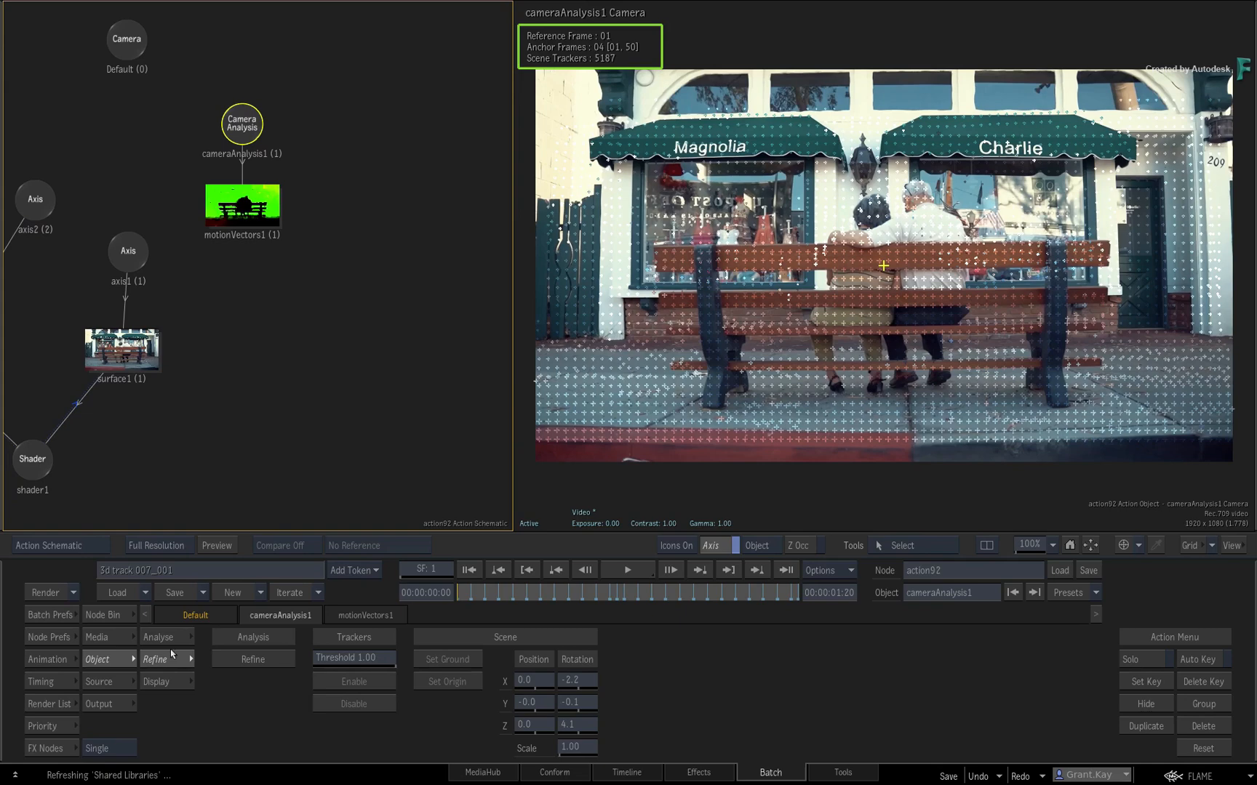
{"action": "left_click", "coordinate": [158, 637]}
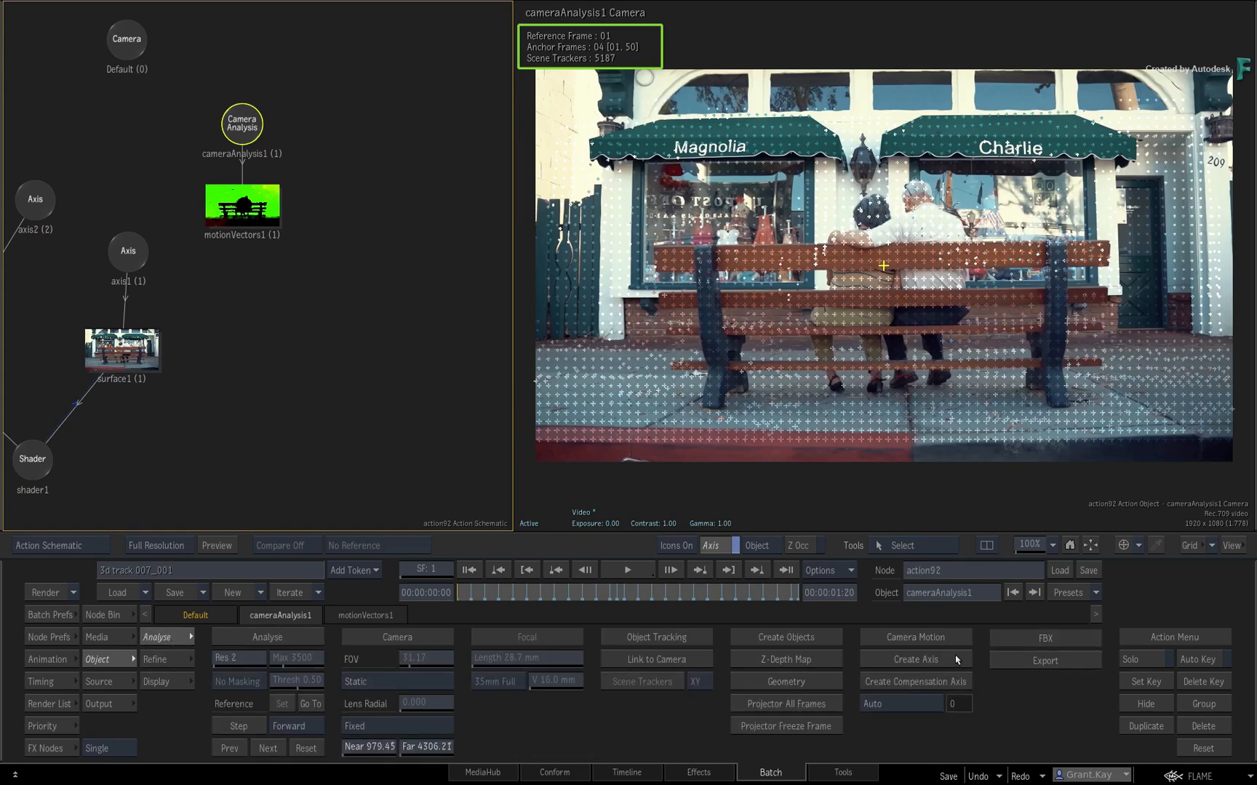
- Create the cameraMotion1 axis from Camera Motion and place it right of cameraAnalysis1
{"action": "left_click", "coordinate": [913, 637]}
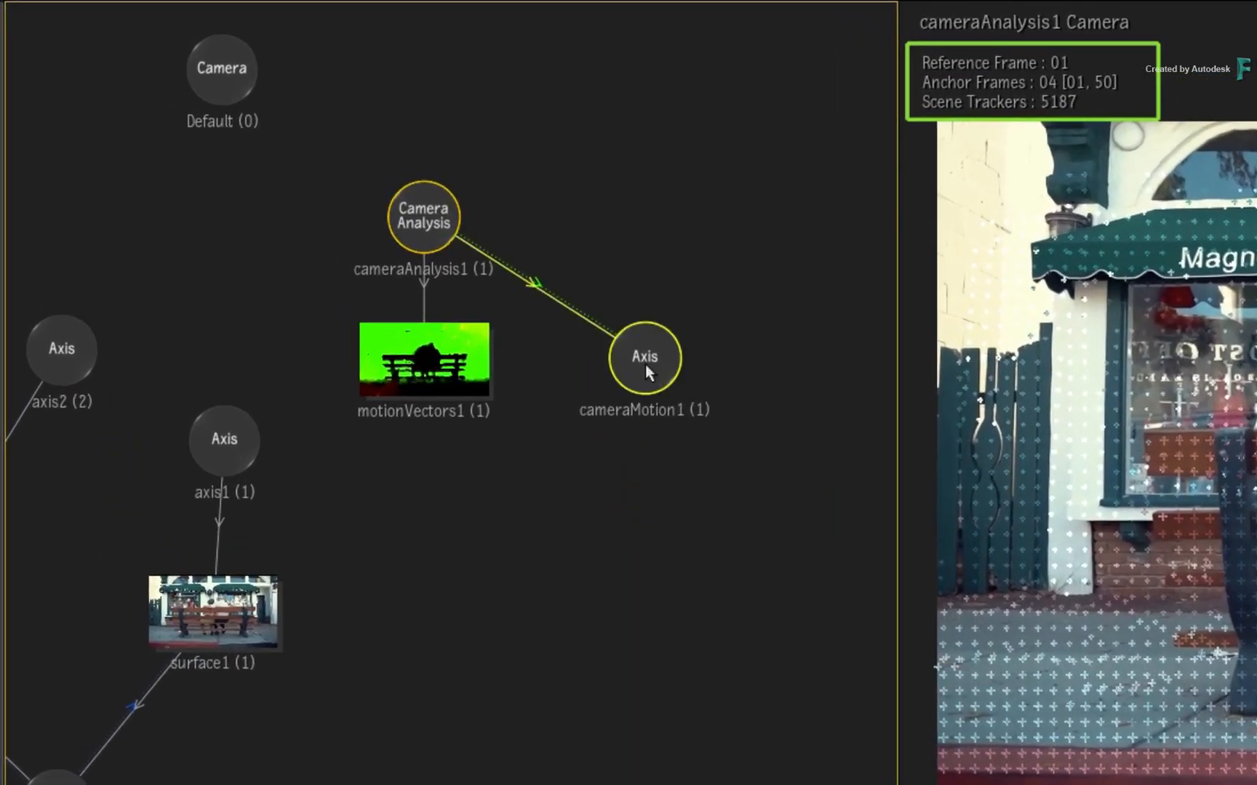
{"action": "left_click_drag", "start_coordinate": [646, 356], "coordinate": [626, 217]}
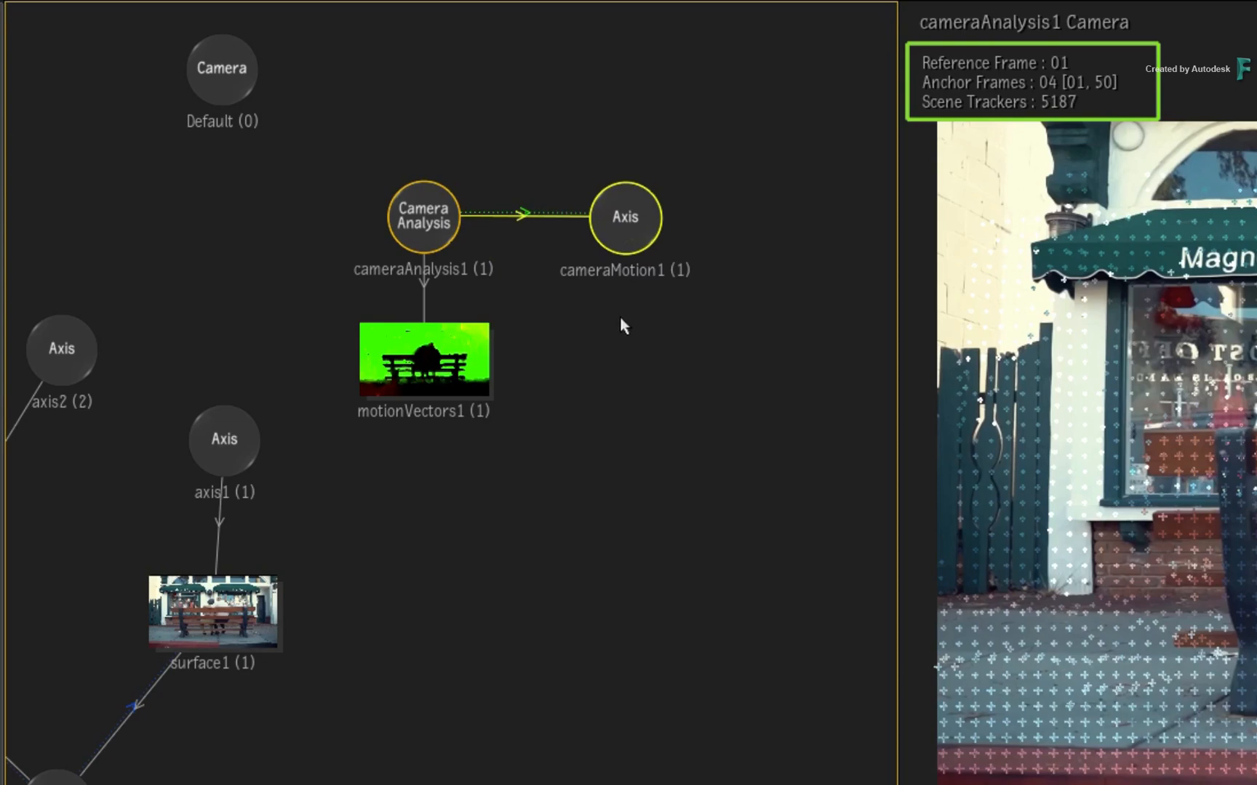
{"action": "mouse_move", "coordinate": [627, 237]}
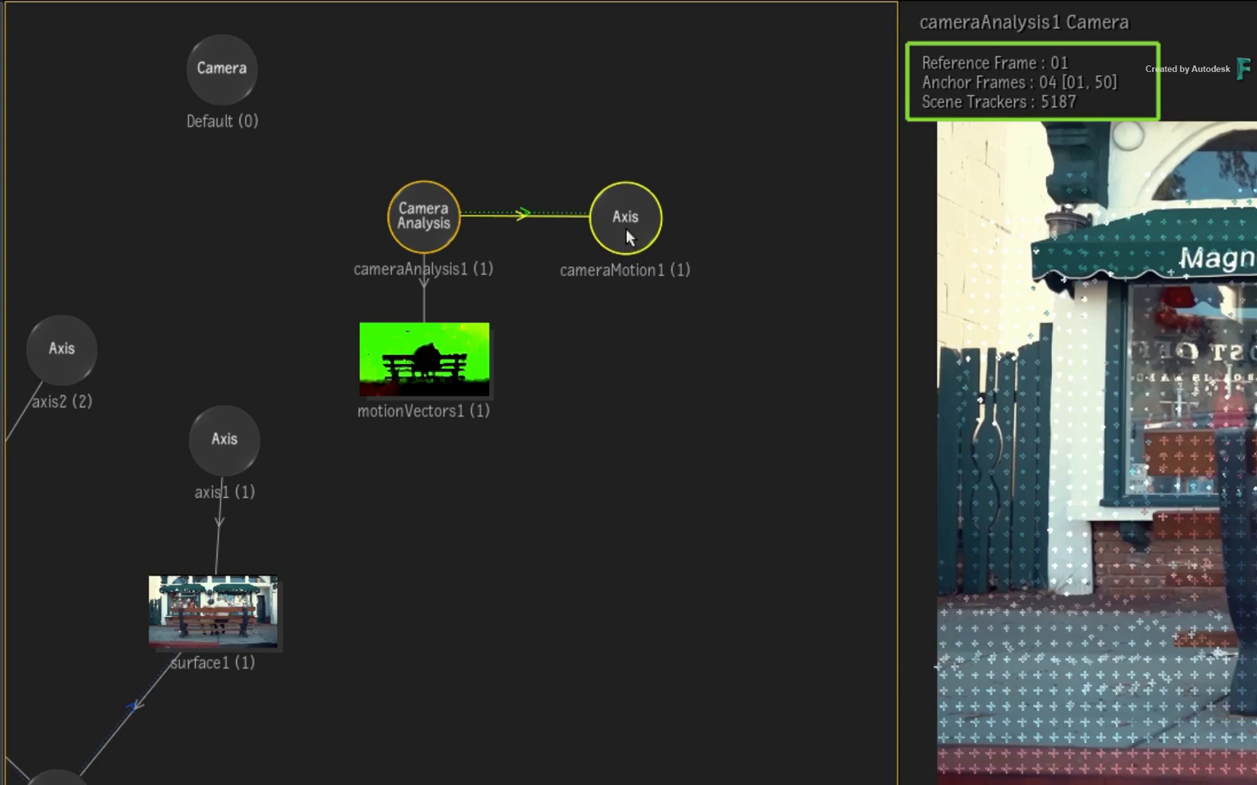
{"action": "left_click_drag", "start_coordinate": [625, 217], "coordinate": [685, 217]}
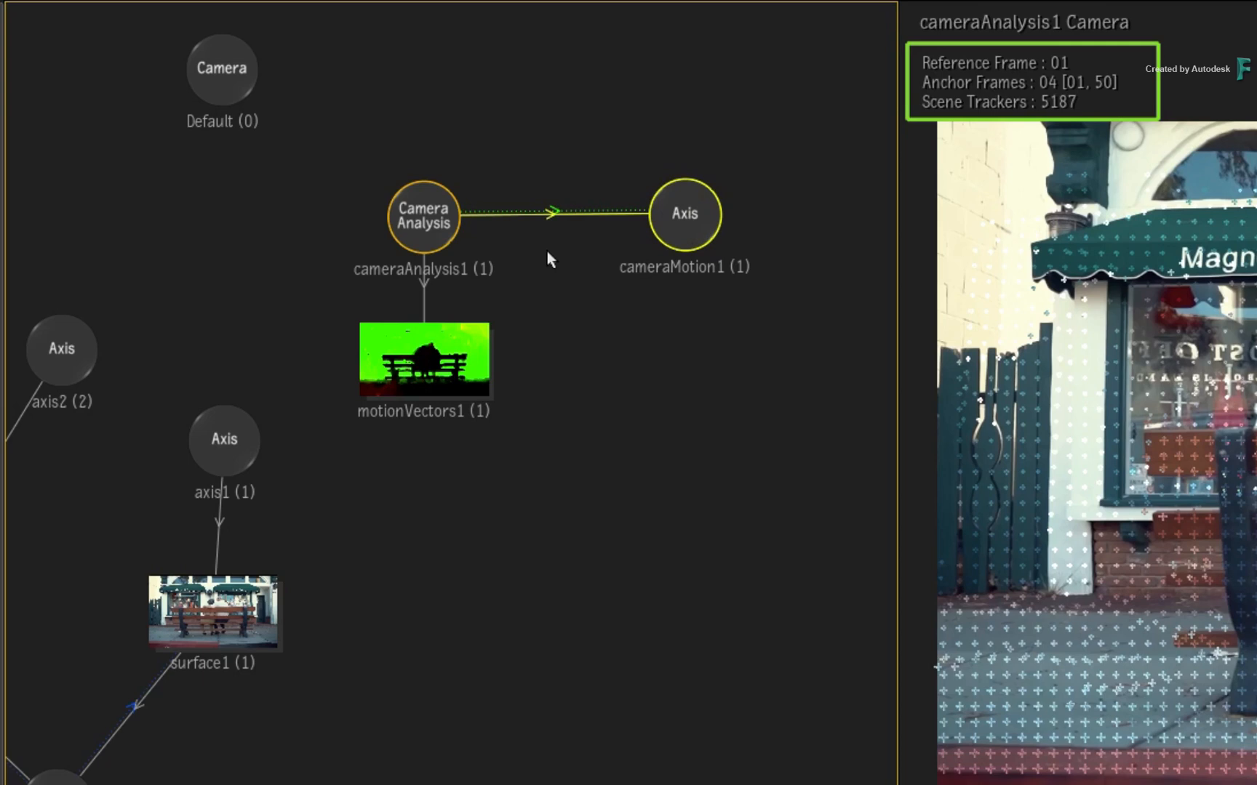
{"action": "mouse_move", "coordinate": [555, 264]}
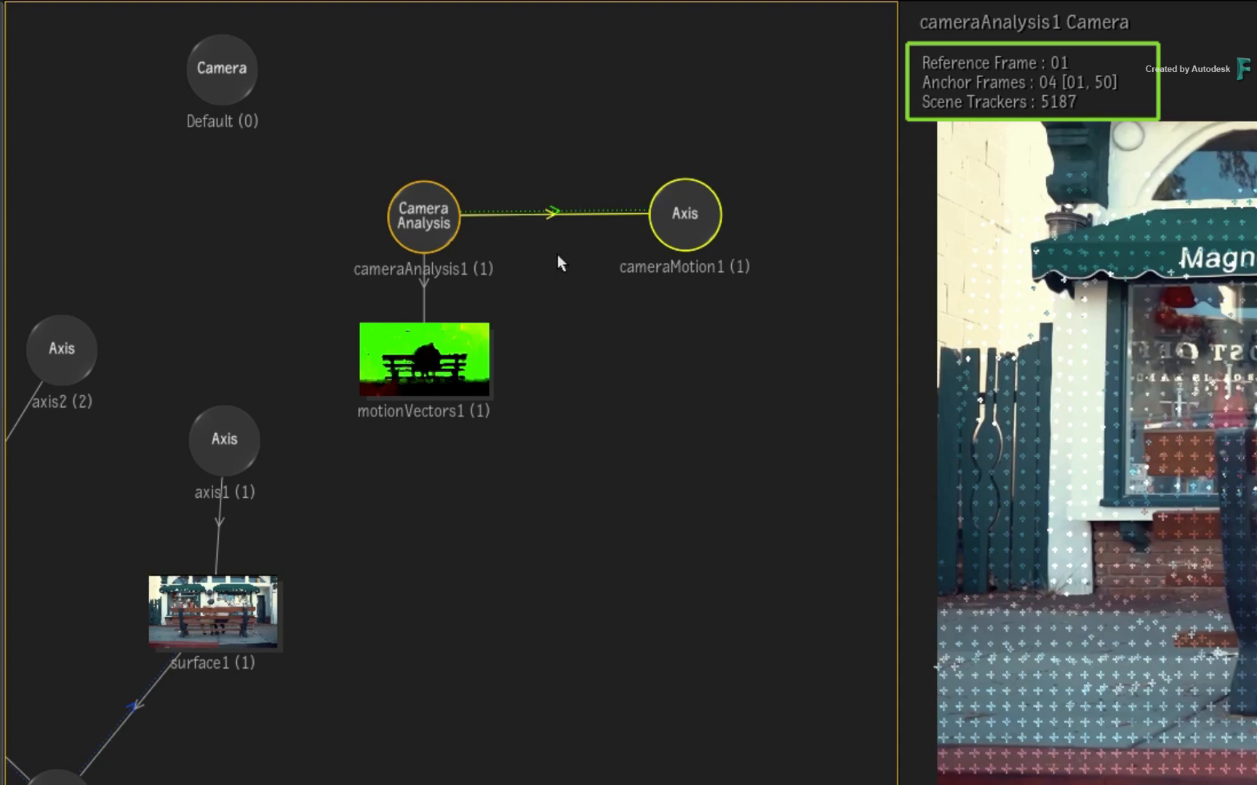
{"action": "mouse_move", "coordinate": [565, 275]}
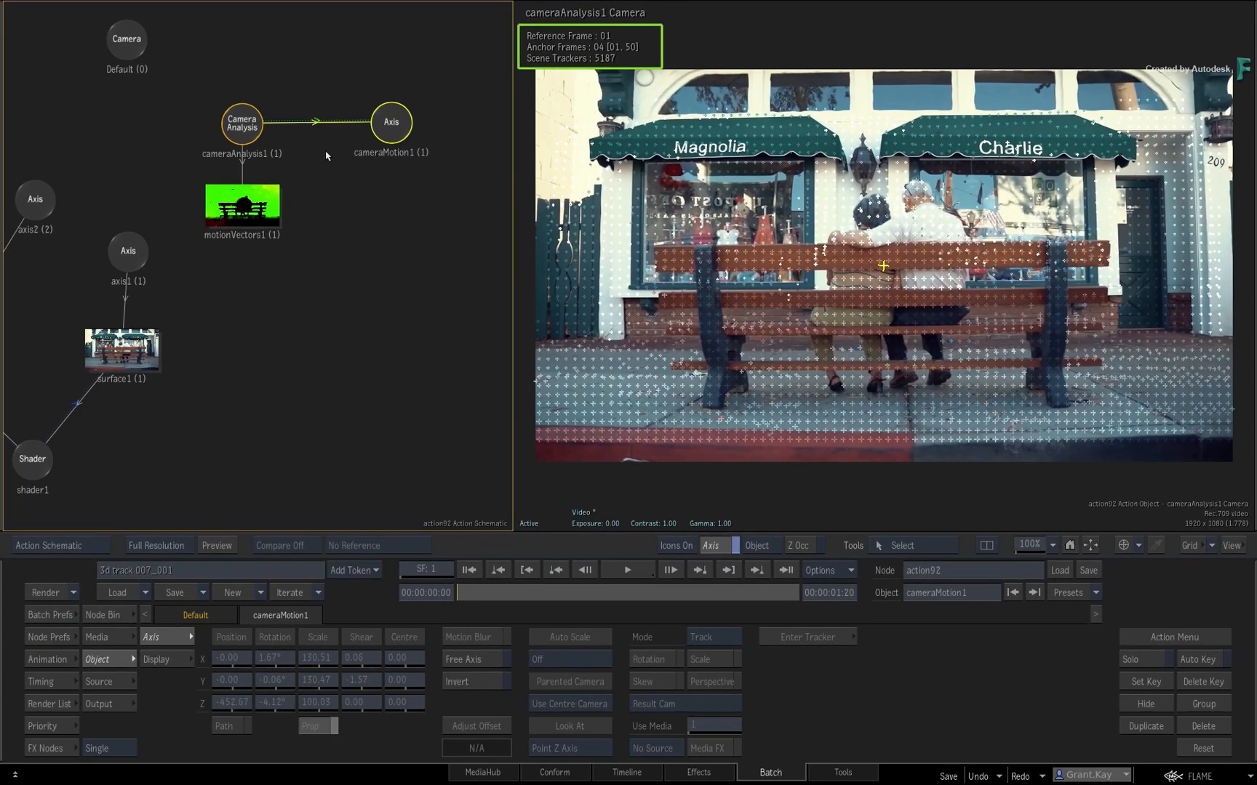
- Create trackersAxis1 from ground scene trackers aligned to the XZ plane
{"action": "left_click", "coordinate": [241, 125]}
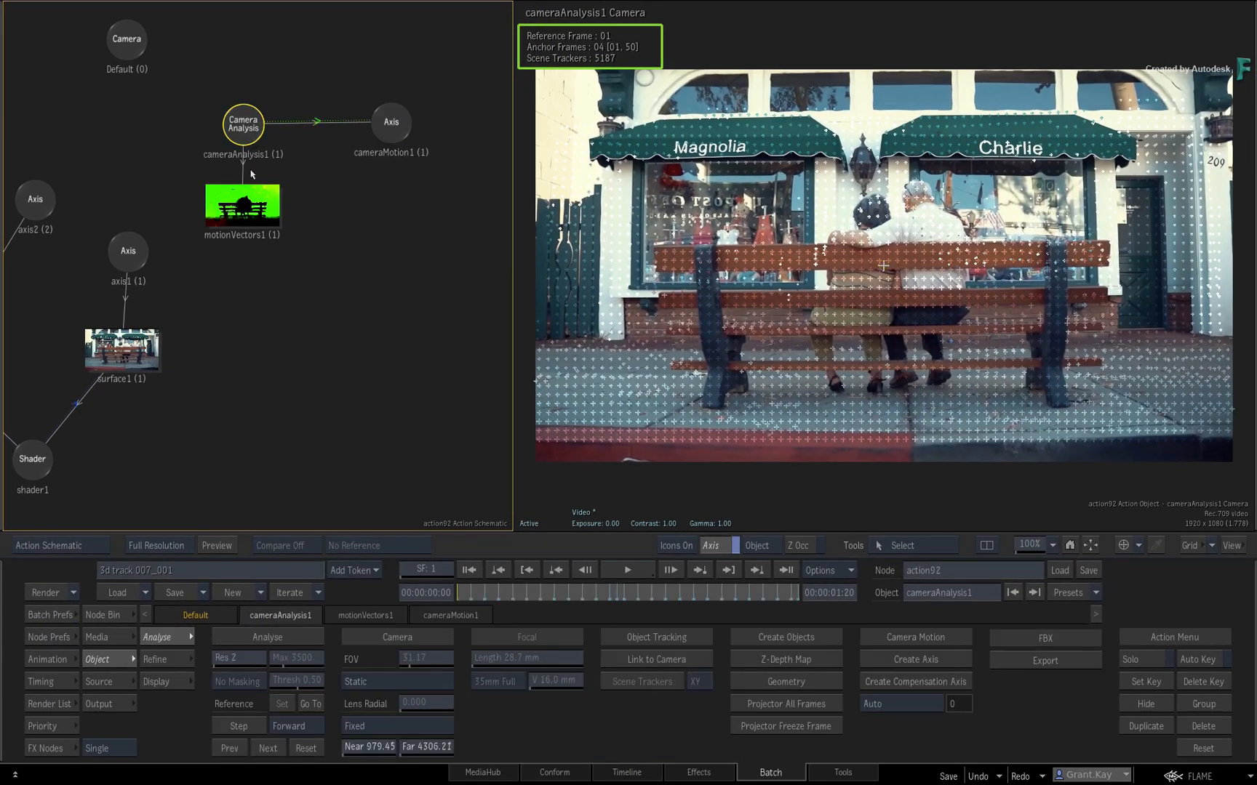
{"action": "mouse_move", "coordinate": [326, 355]}
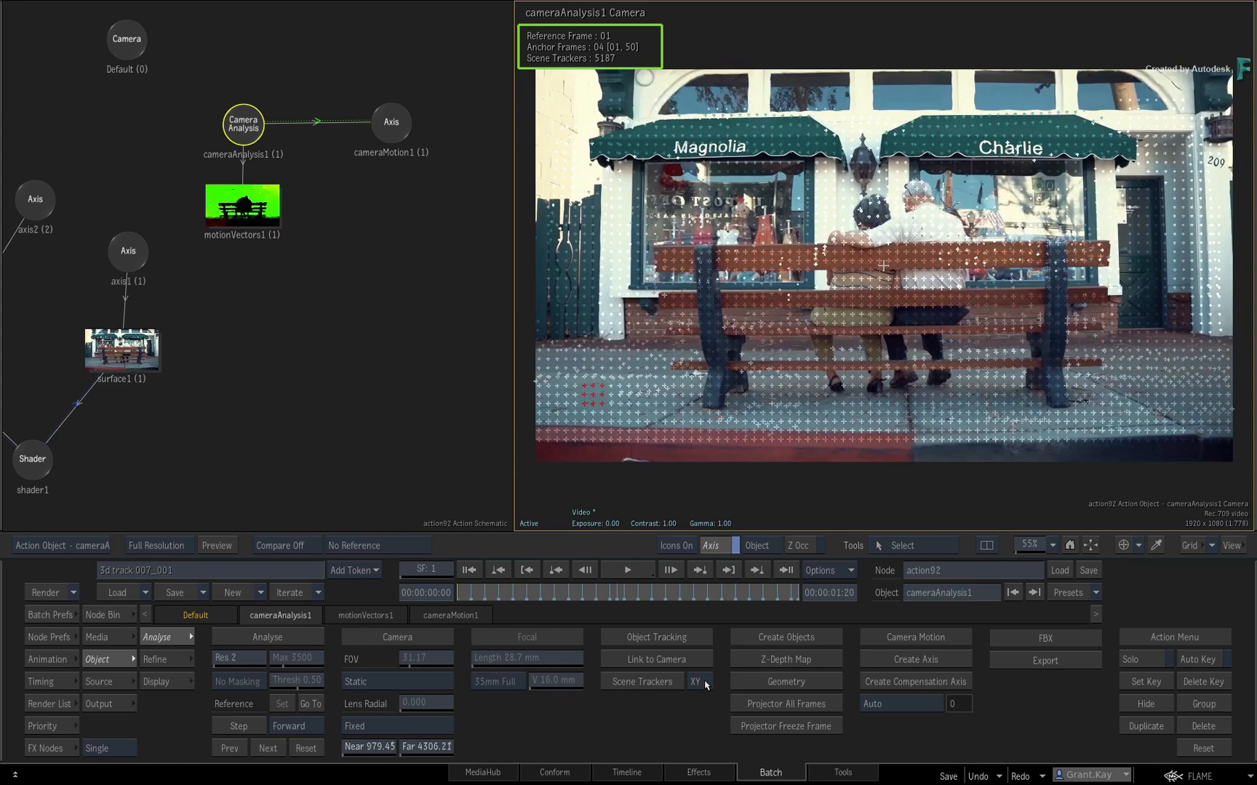
{"action": "left_click", "coordinate": [694, 681]}
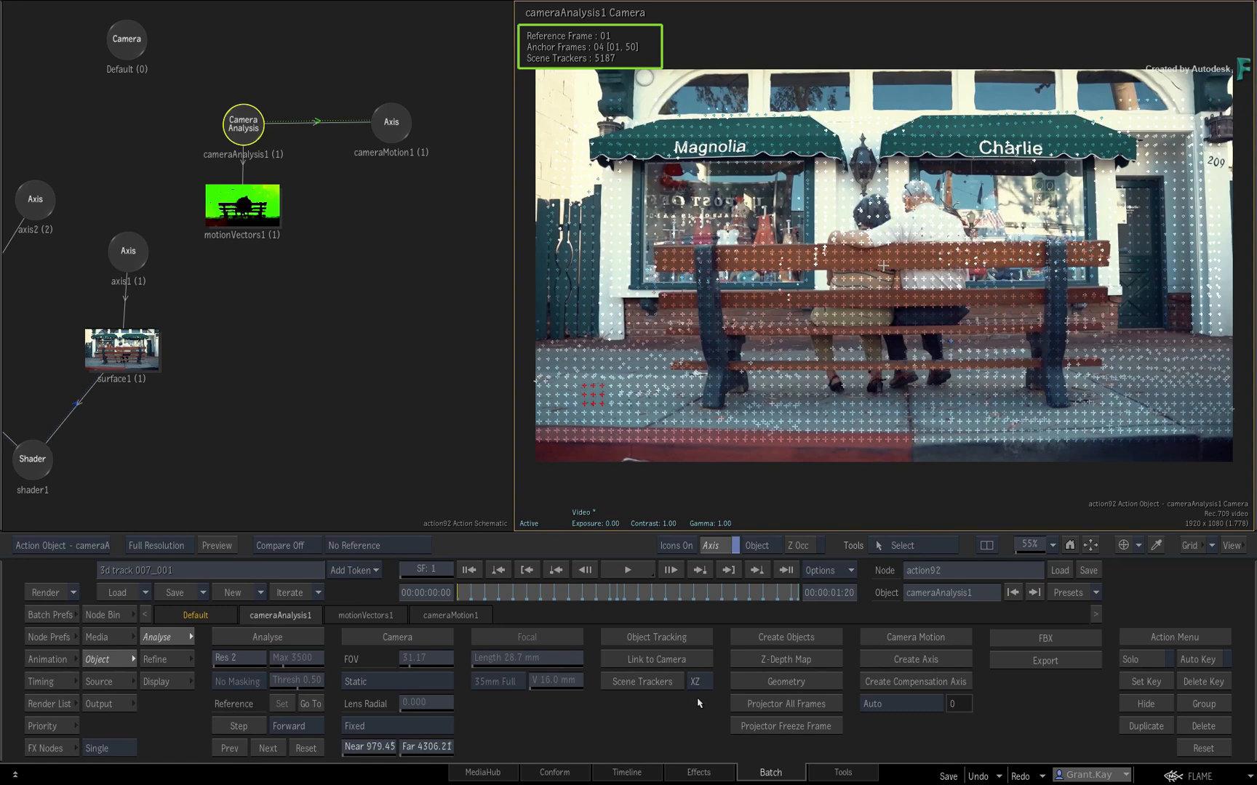
{"action": "left_click", "coordinate": [640, 659]}
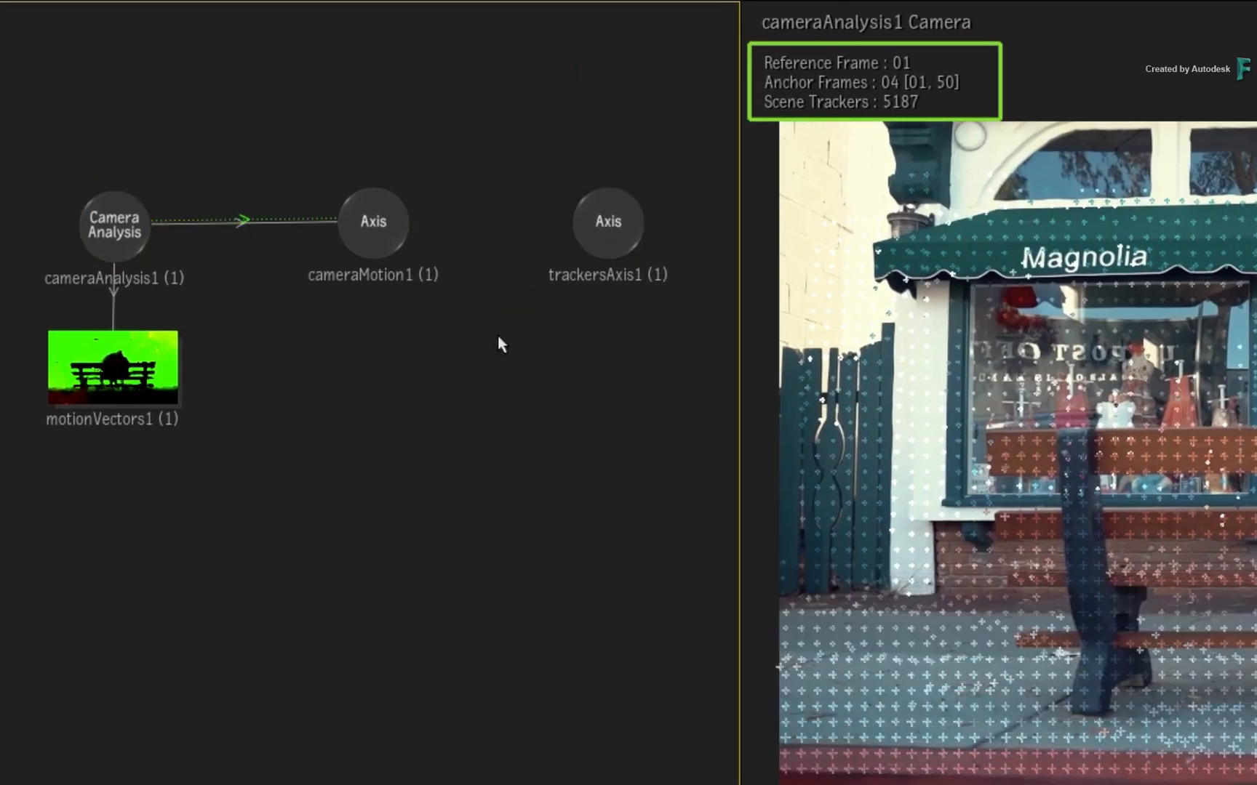
- Parent trackersAxis1 under cameraMotion1 and select it to check its ground position
{"action": "left_click_drag", "start_coordinate": [608, 222], "coordinate": [365, 383]}
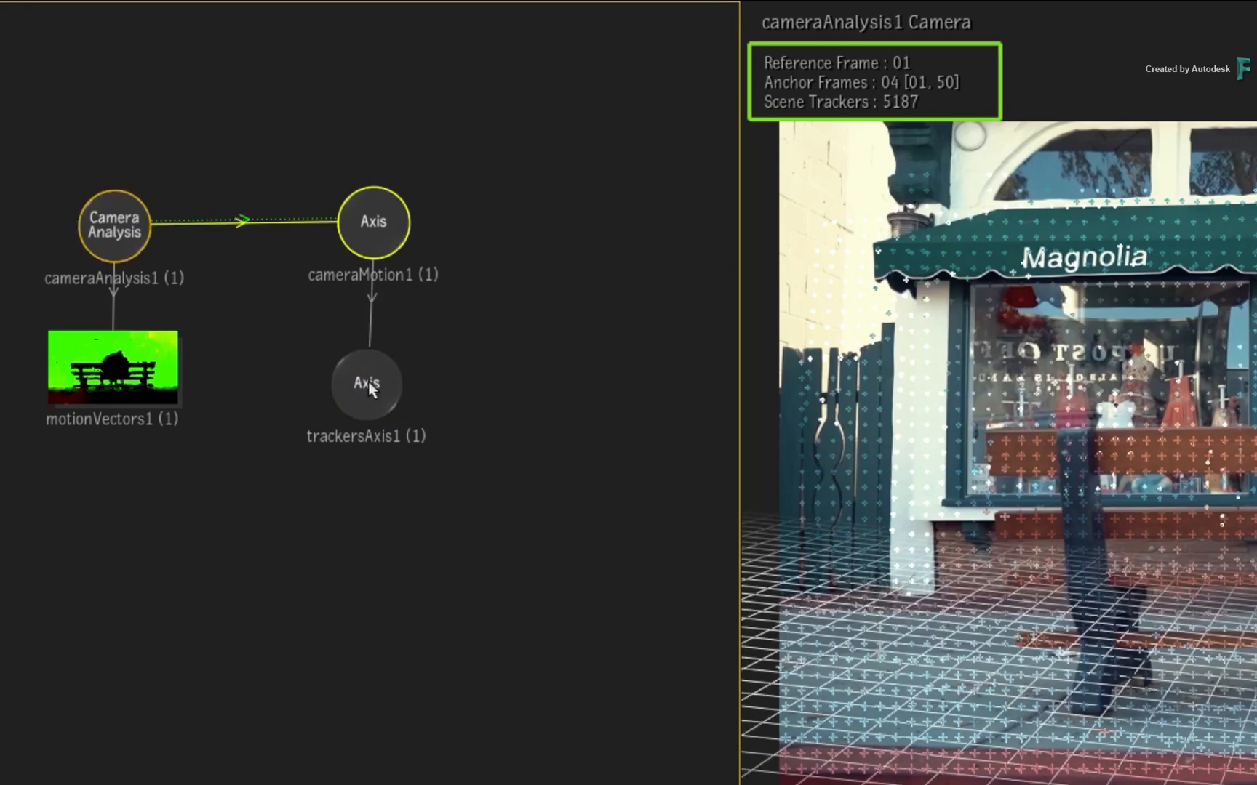
{"action": "left_click", "coordinate": [371, 383]}
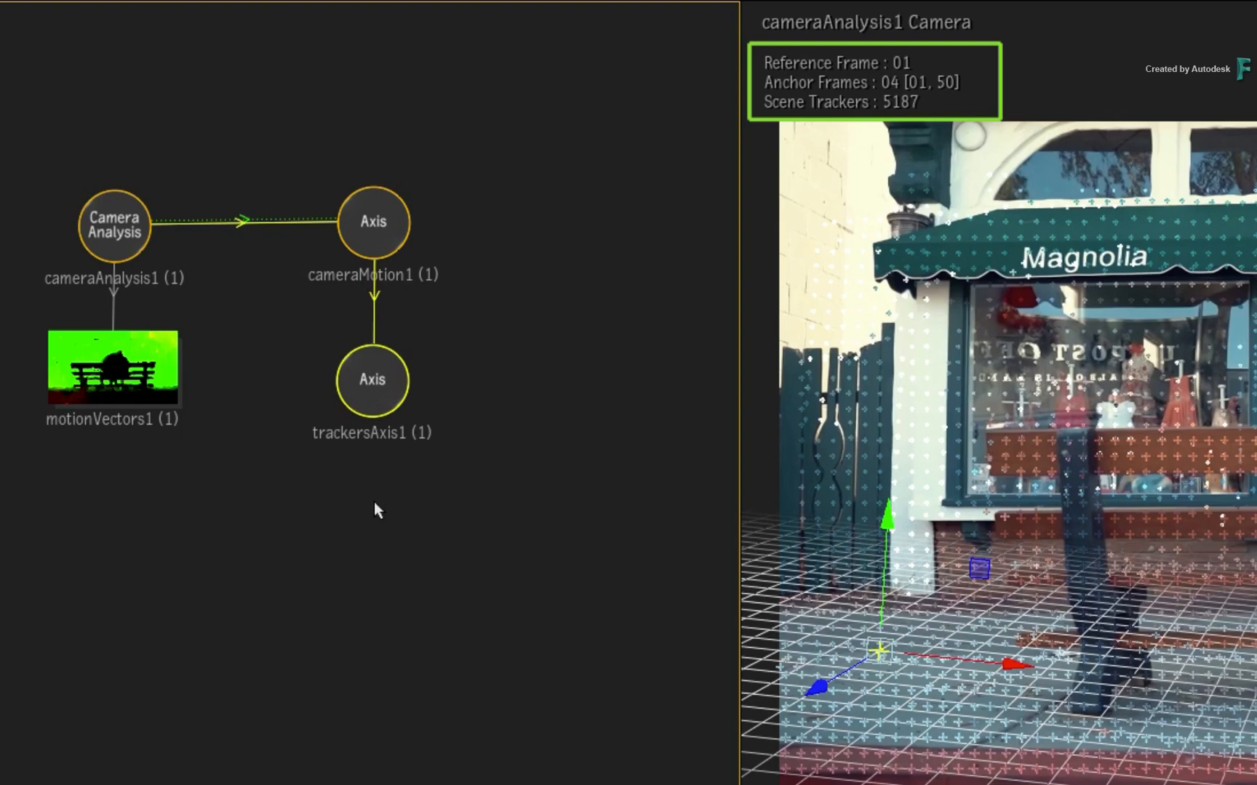
{"action": "mouse_move", "coordinate": [373, 507]}
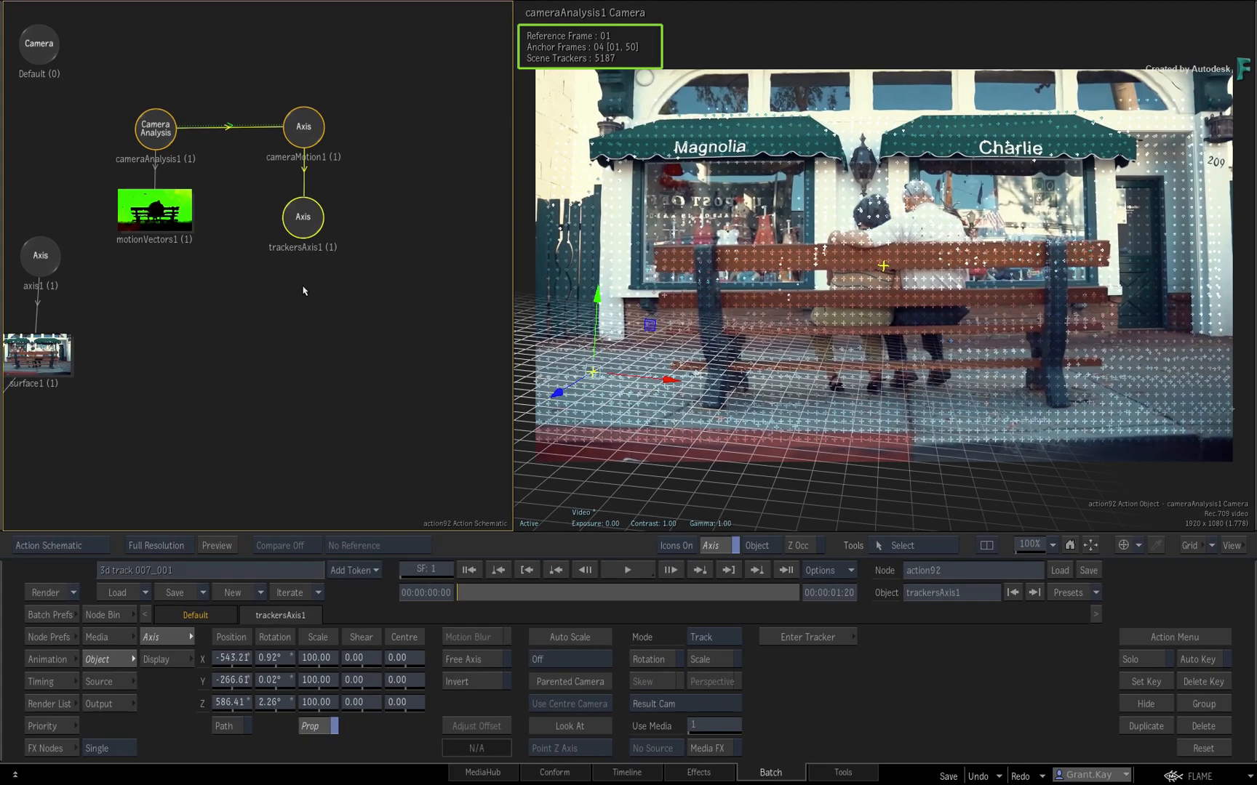
- Switch from the analysis camera to Result, then to the free Perspective view of the scene
{"action": "key", "text": "F4"}
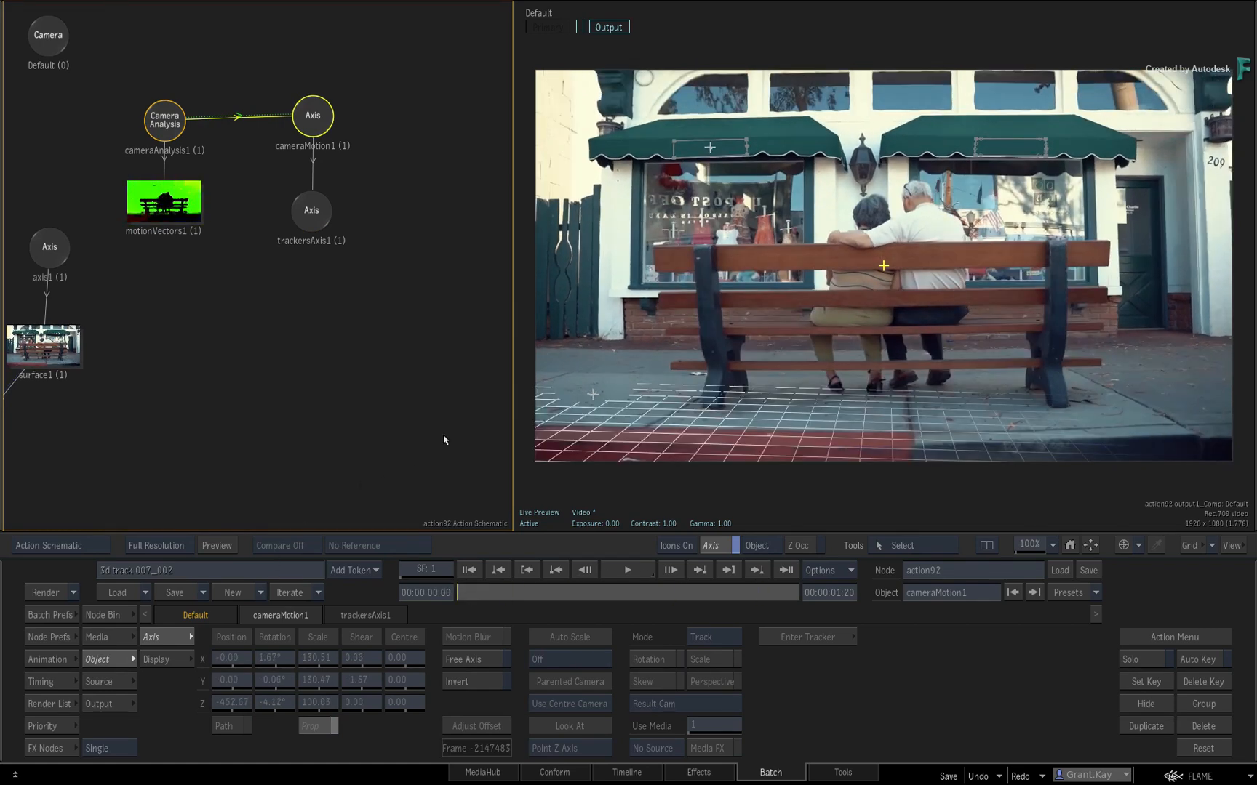
{"action": "mouse_move", "coordinate": [446, 494]}
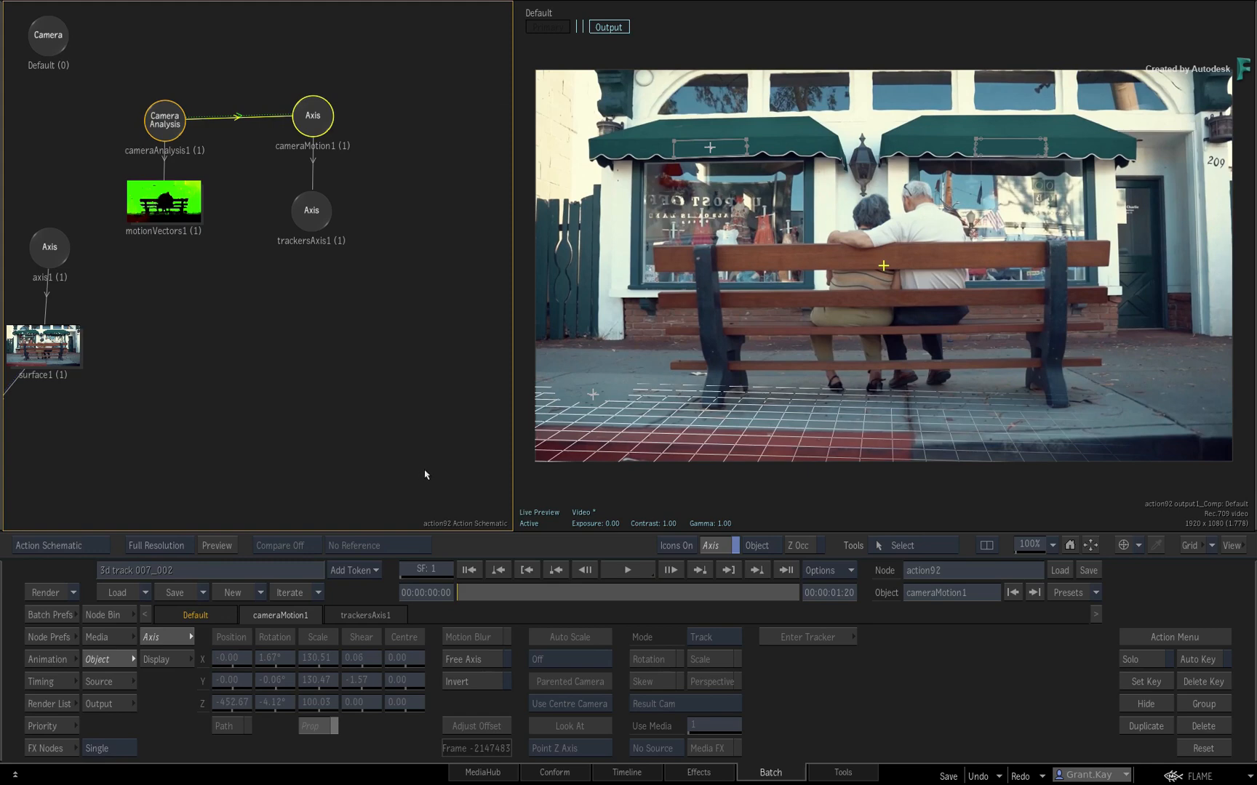
{"action": "key", "text": "F4"}
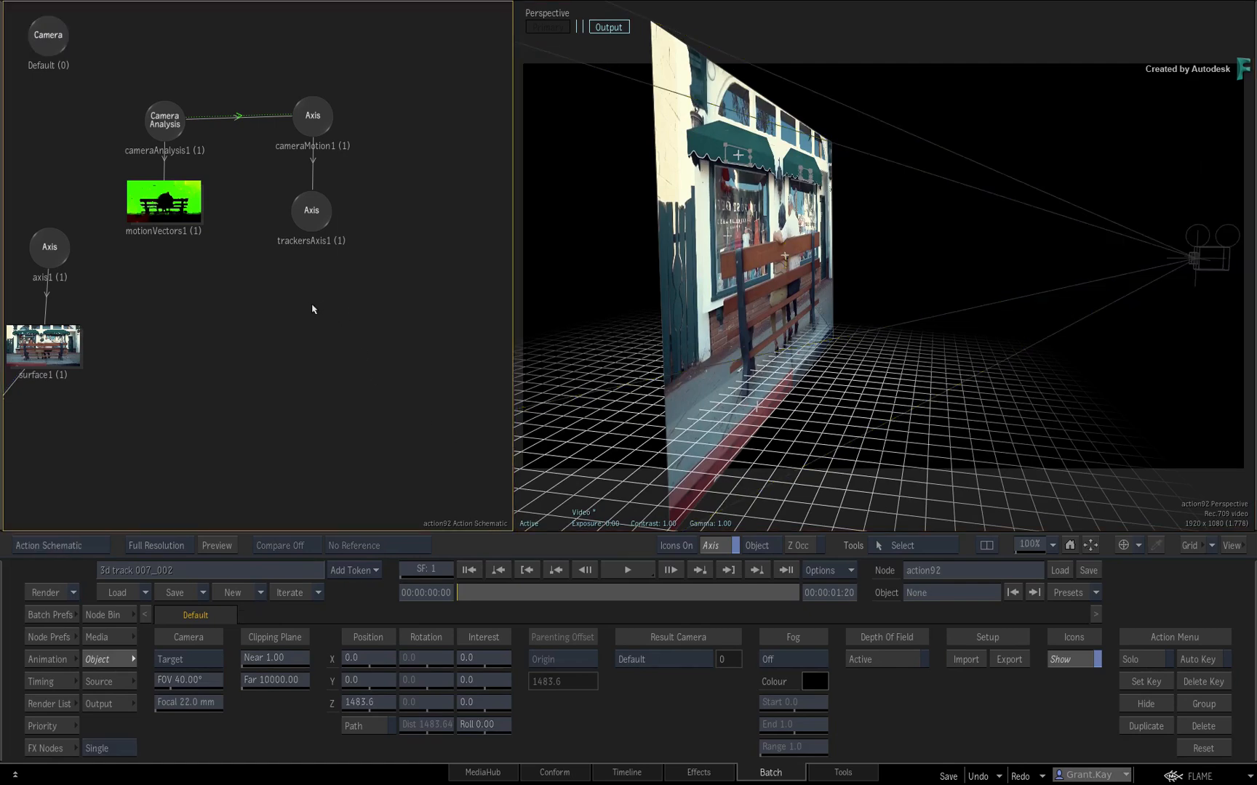
- Import the postbox FBX model into the Action scene in front of the bench image
{"action": "right_click", "coordinate": [312, 309]}
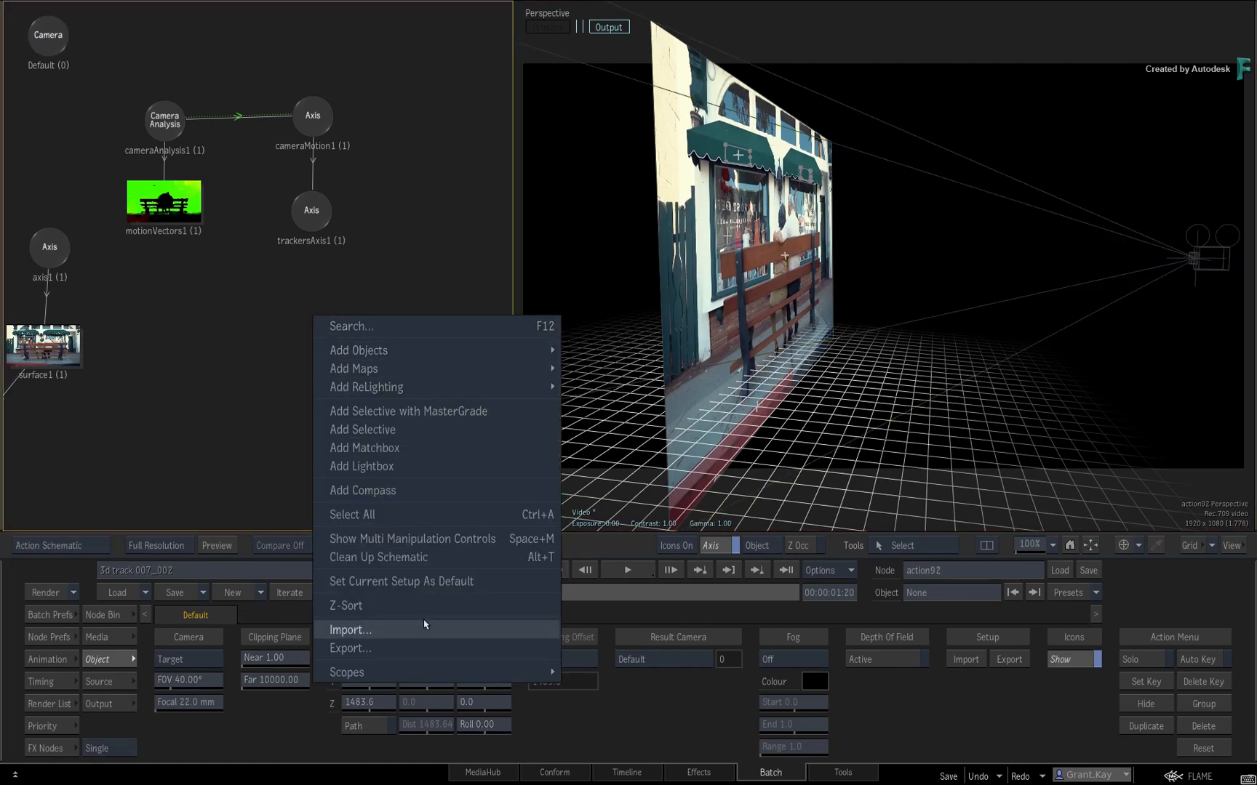
{"action": "left_click", "coordinate": [351, 629]}
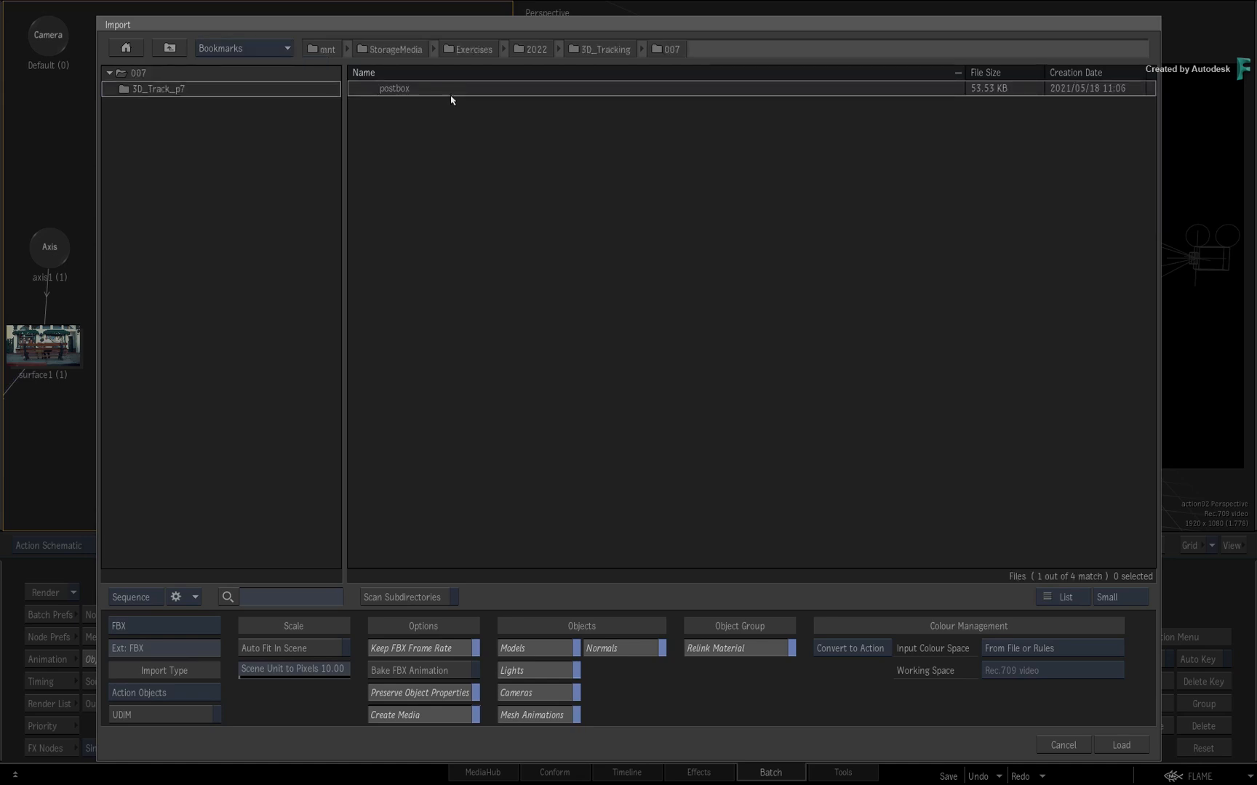
{"action": "left_click", "coordinate": [394, 89]}
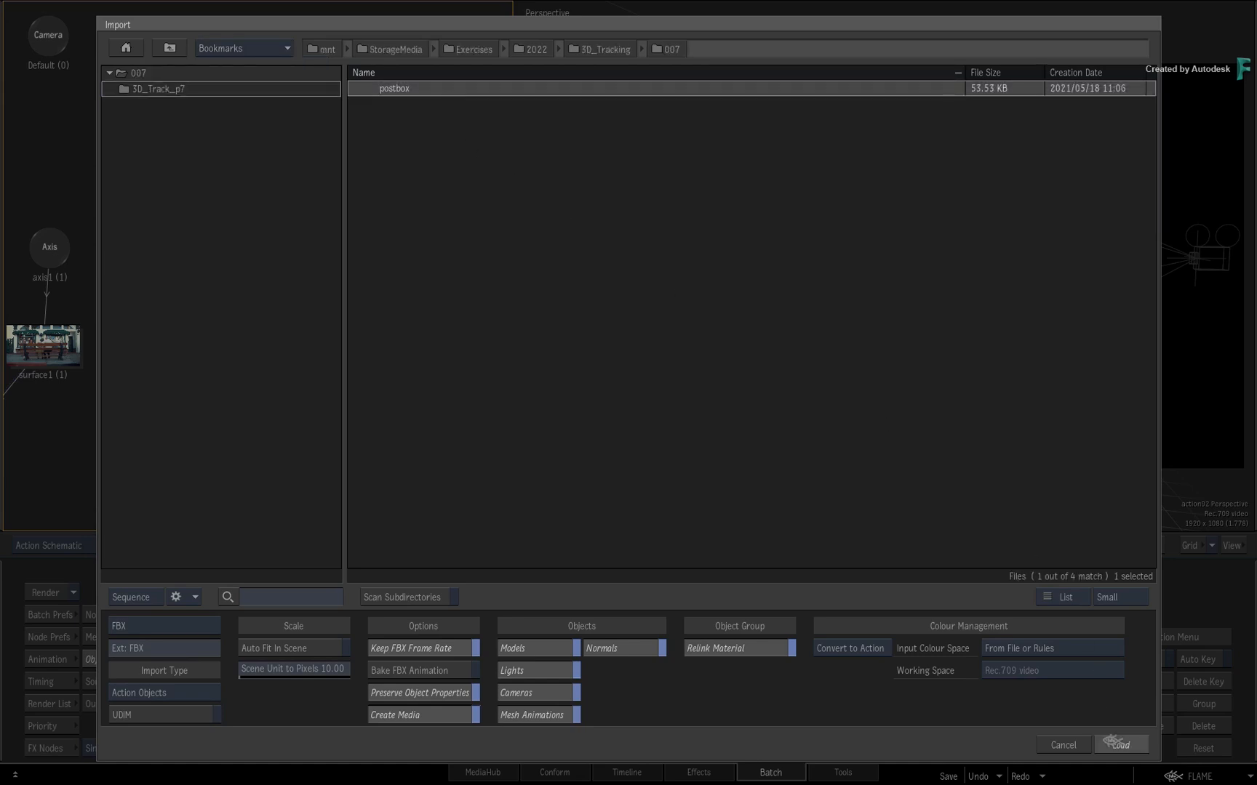
{"action": "left_click", "coordinate": [1120, 745]}
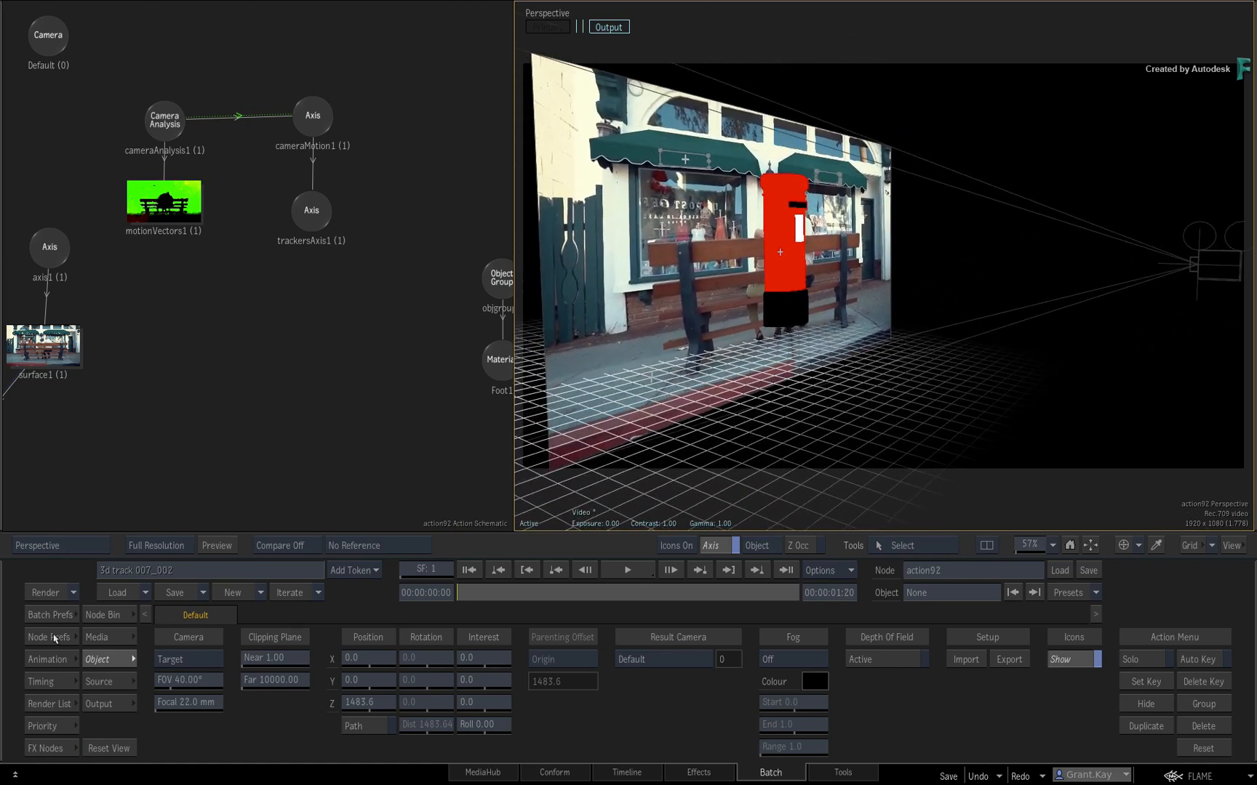
- Enable Shading in the Action node's Rendering preferences so the postbox renders lit
{"action": "left_click", "coordinate": [43, 637]}
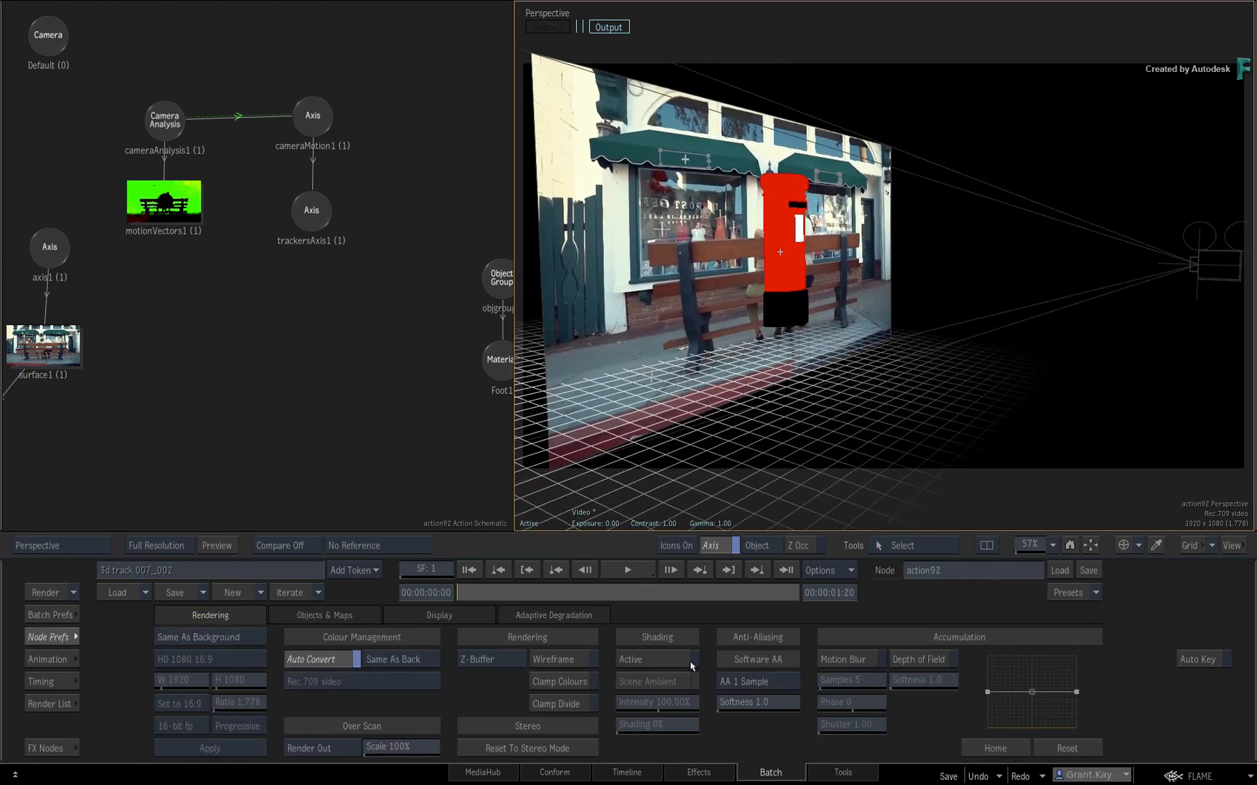
{"action": "left_click", "coordinate": [654, 659]}
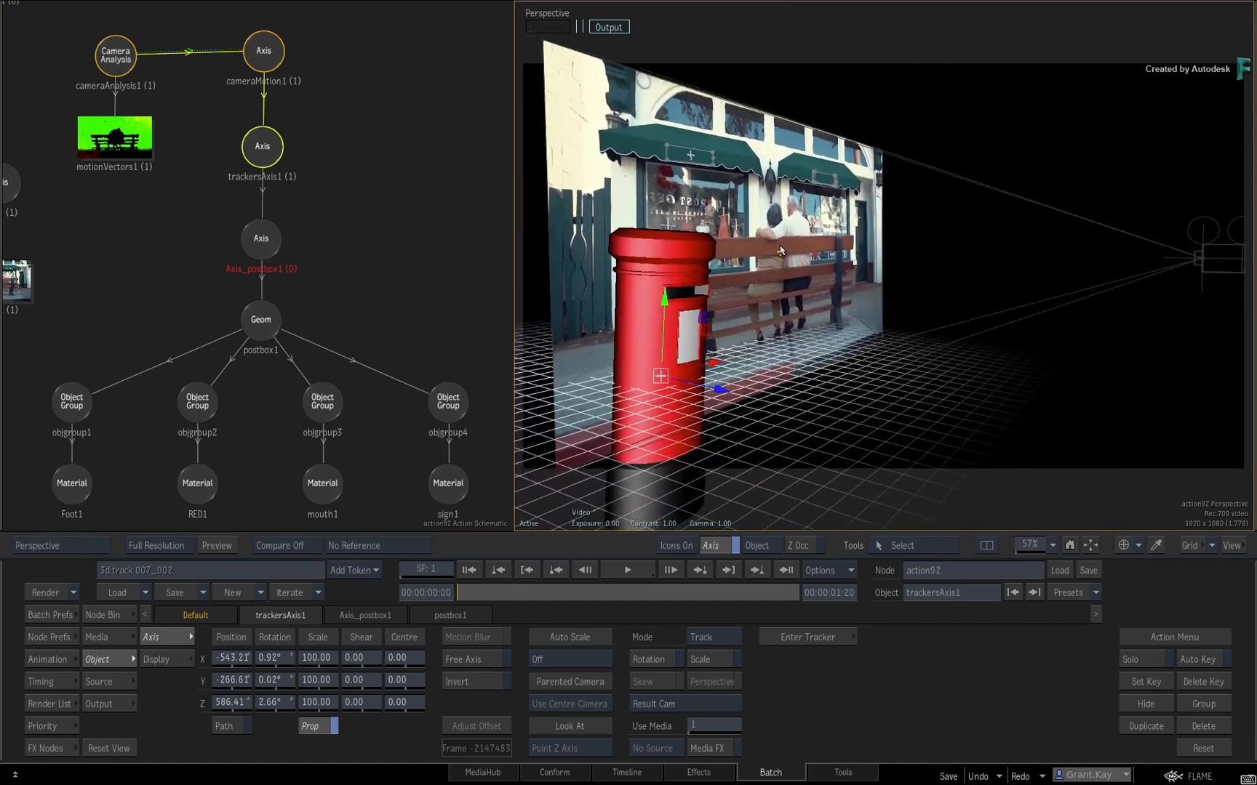
- Play and scrub the clip to verify the postbox follows the tracked camera beside the bench
{"action": "left_click", "coordinate": [627, 570]}
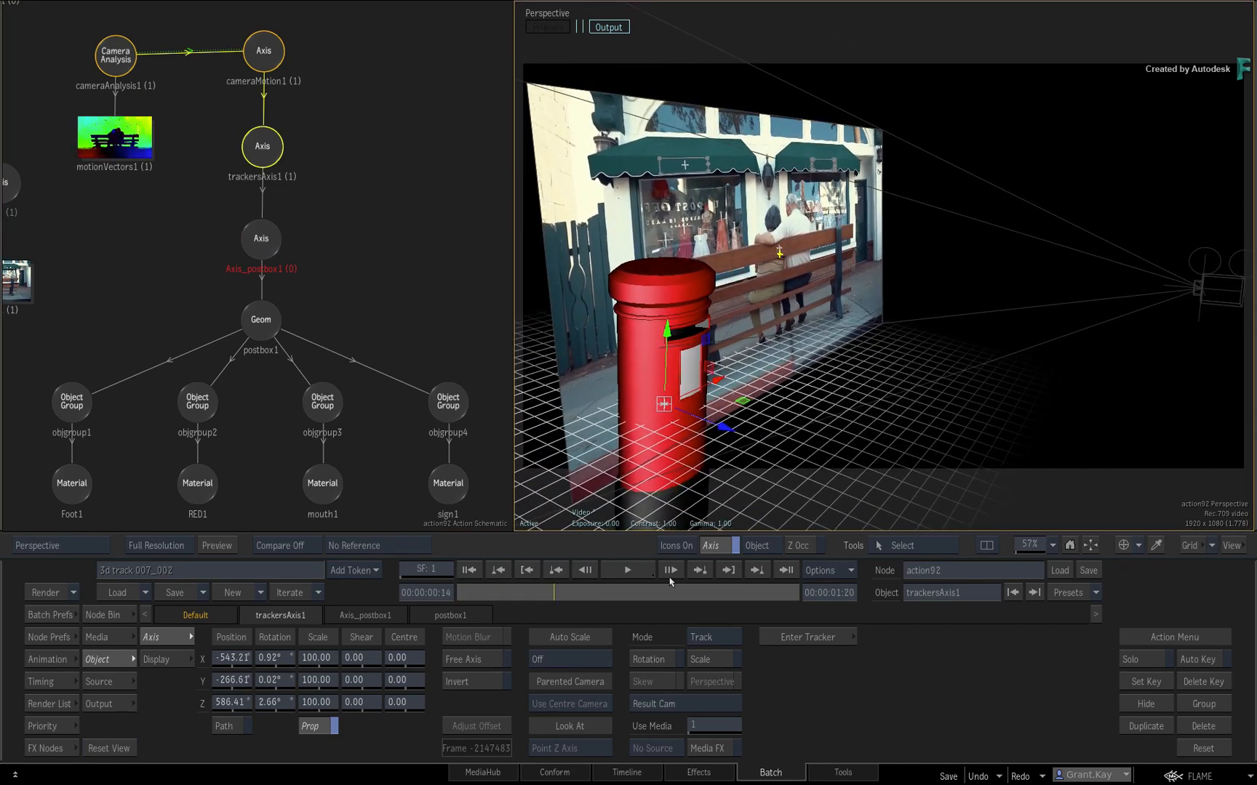
{"action": "left_click", "coordinate": [526, 571]}
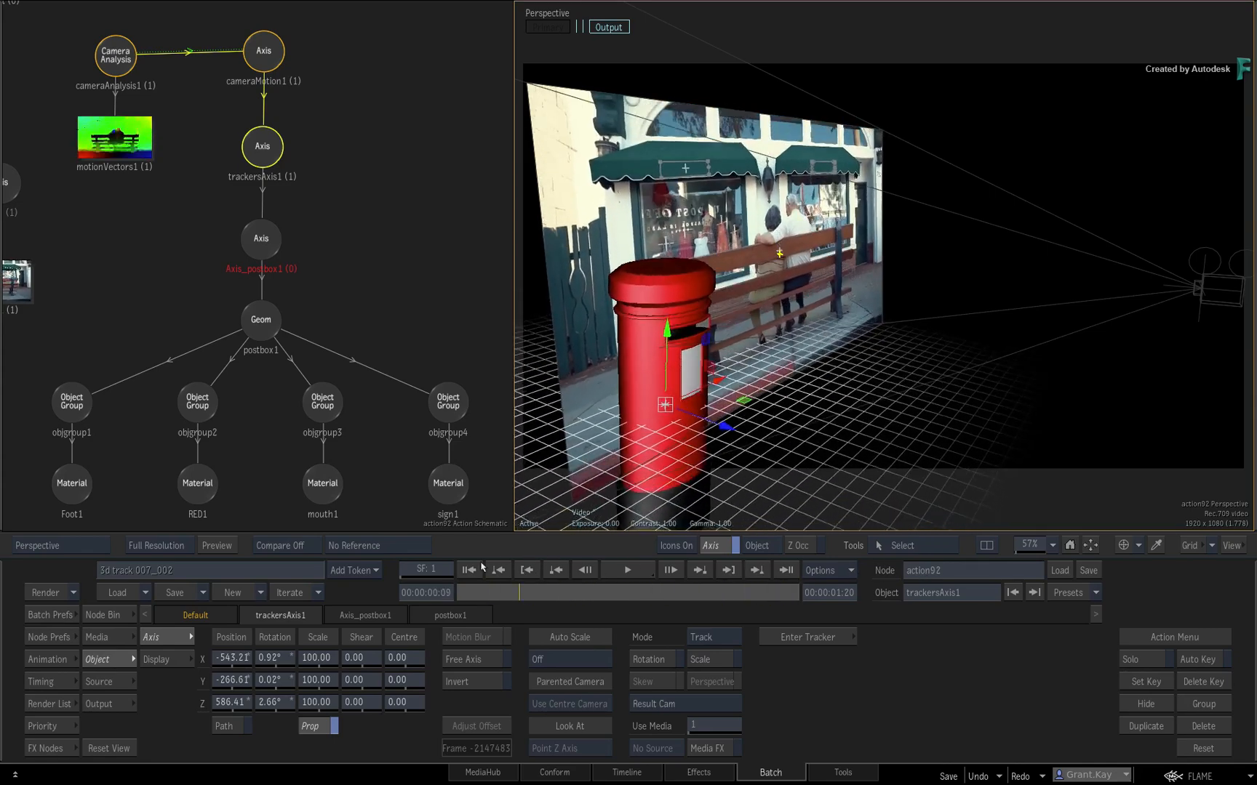
{"action": "key", "text": "F4"}
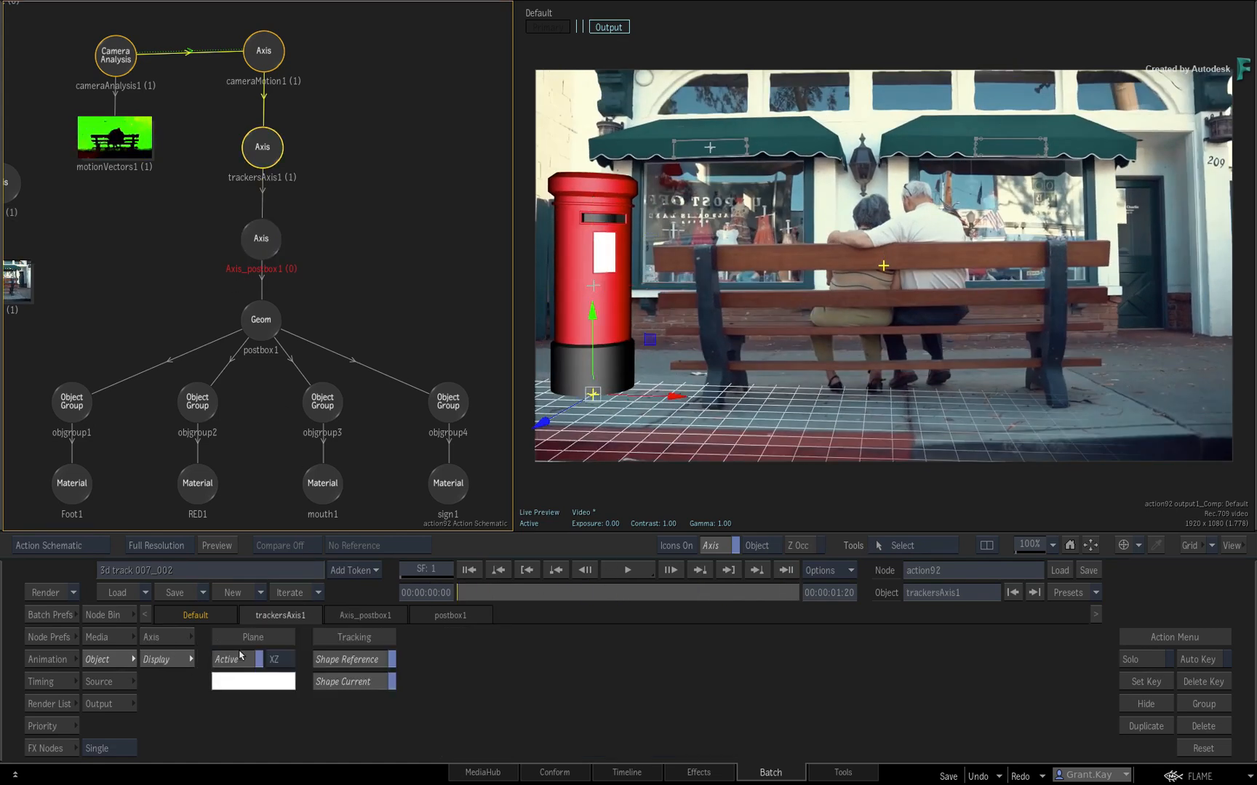
- Toggle the trackersAxis1 ground-plane grid in the Result view showing the postbox beside the bench
{"action": "left_click", "coordinate": [150, 637]}
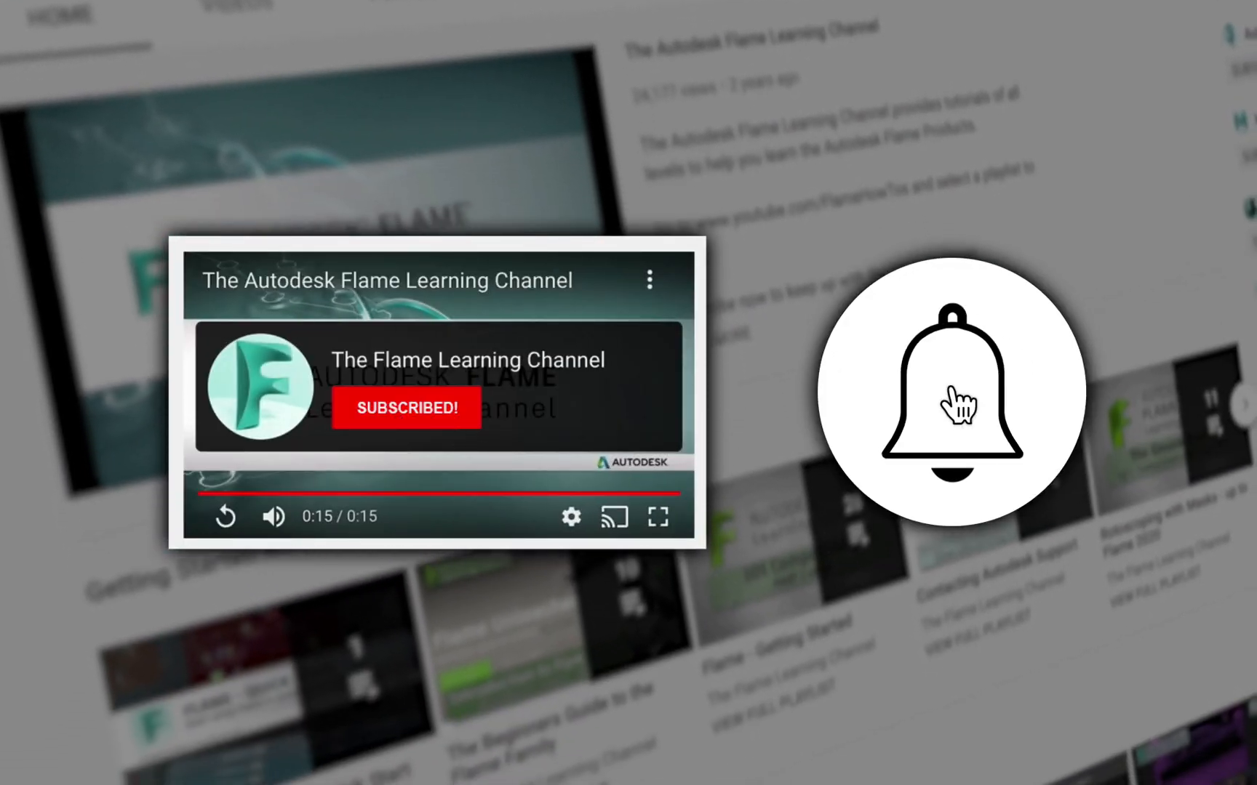
{"action": "left_click", "coordinate": [952, 389]}
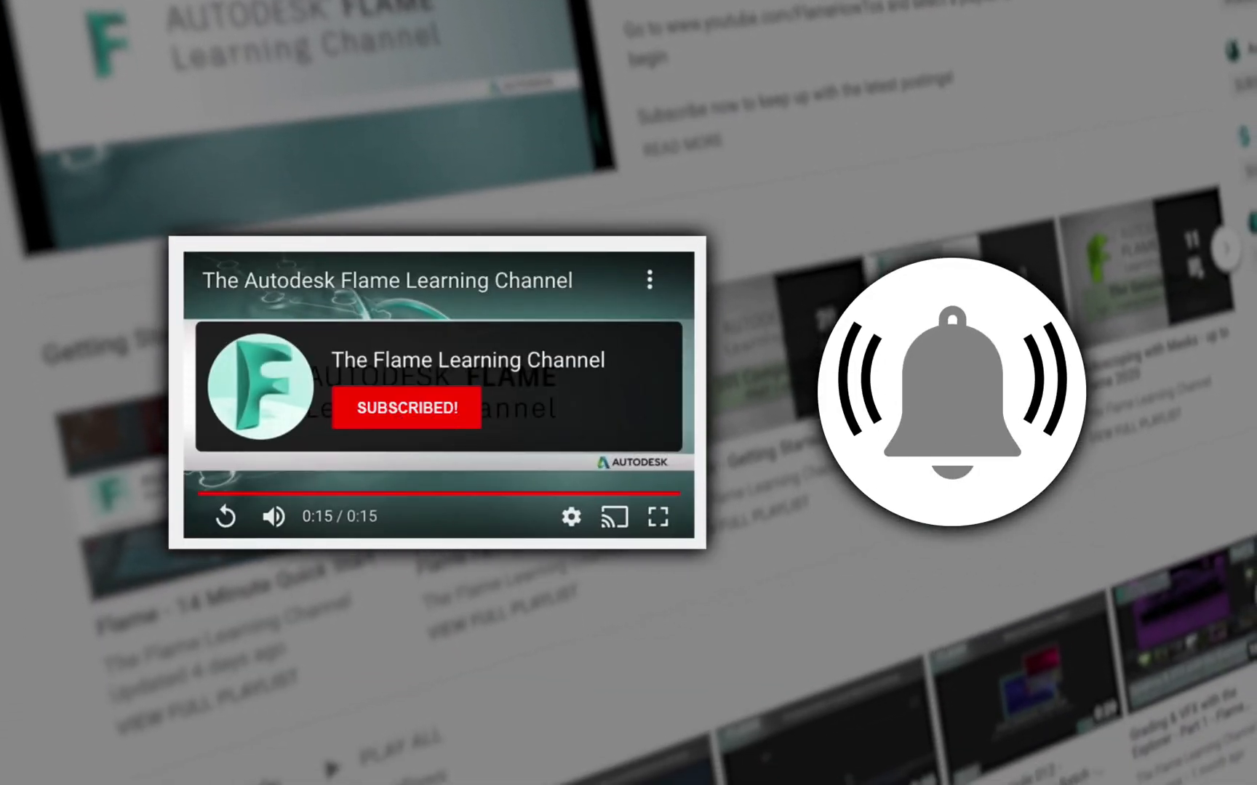